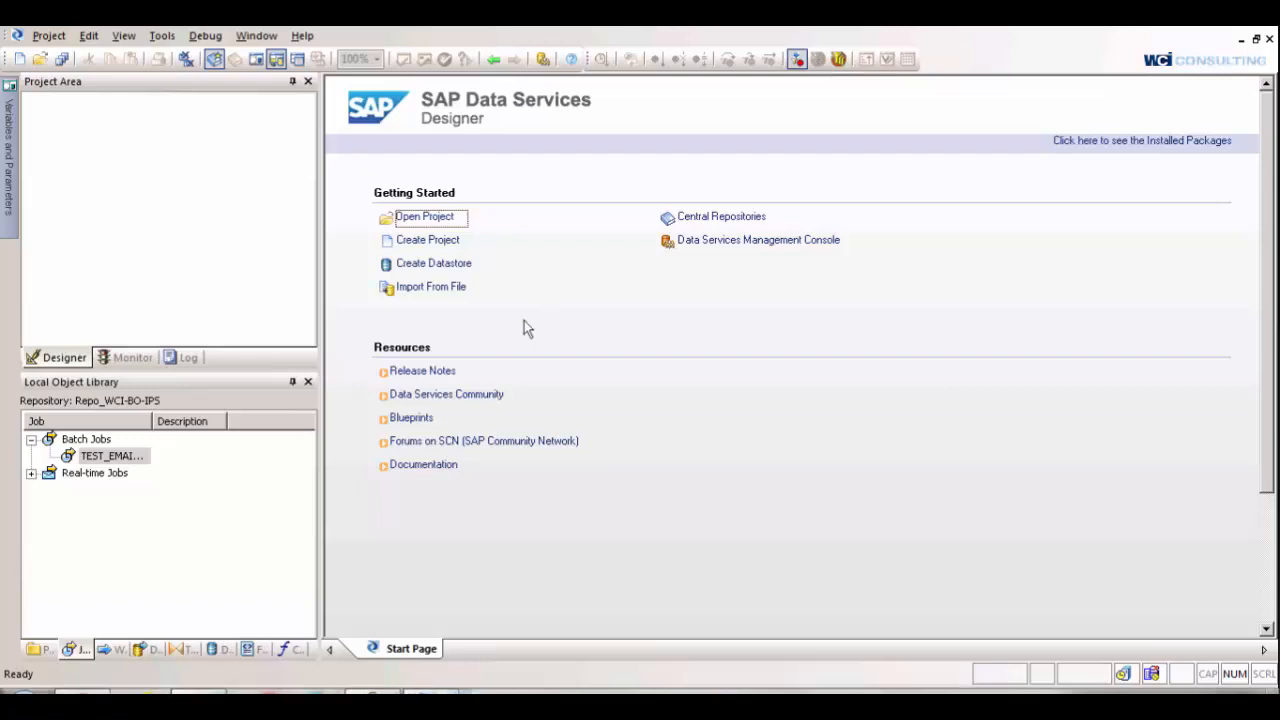
pyautogui.moveTo(1136, 74)
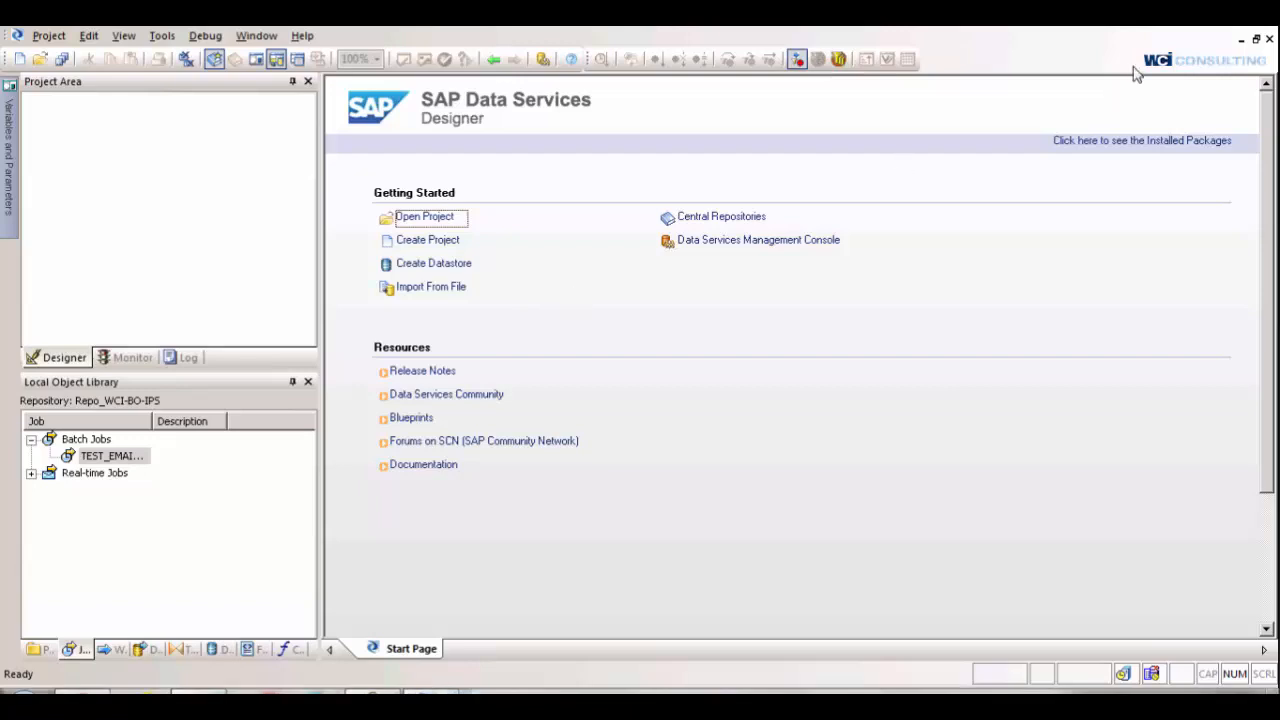
pyautogui.moveTo(1196, 58)
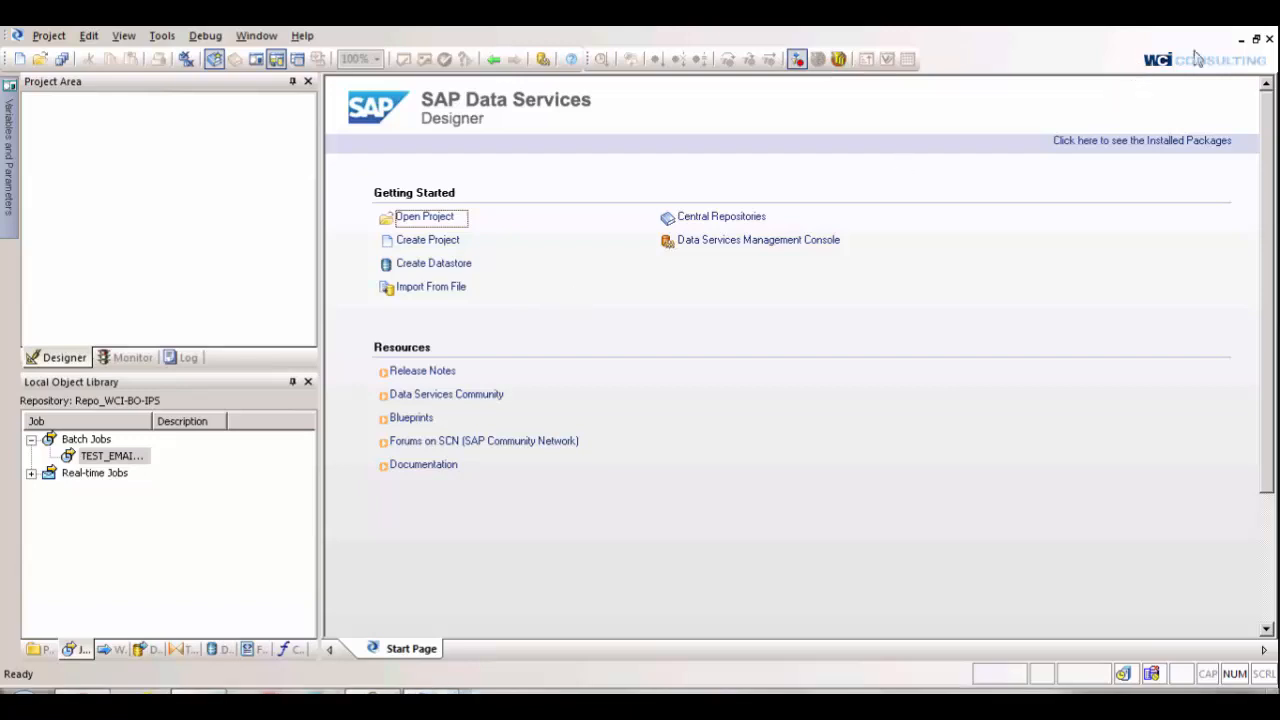
pyautogui.moveTo(1092, 112)
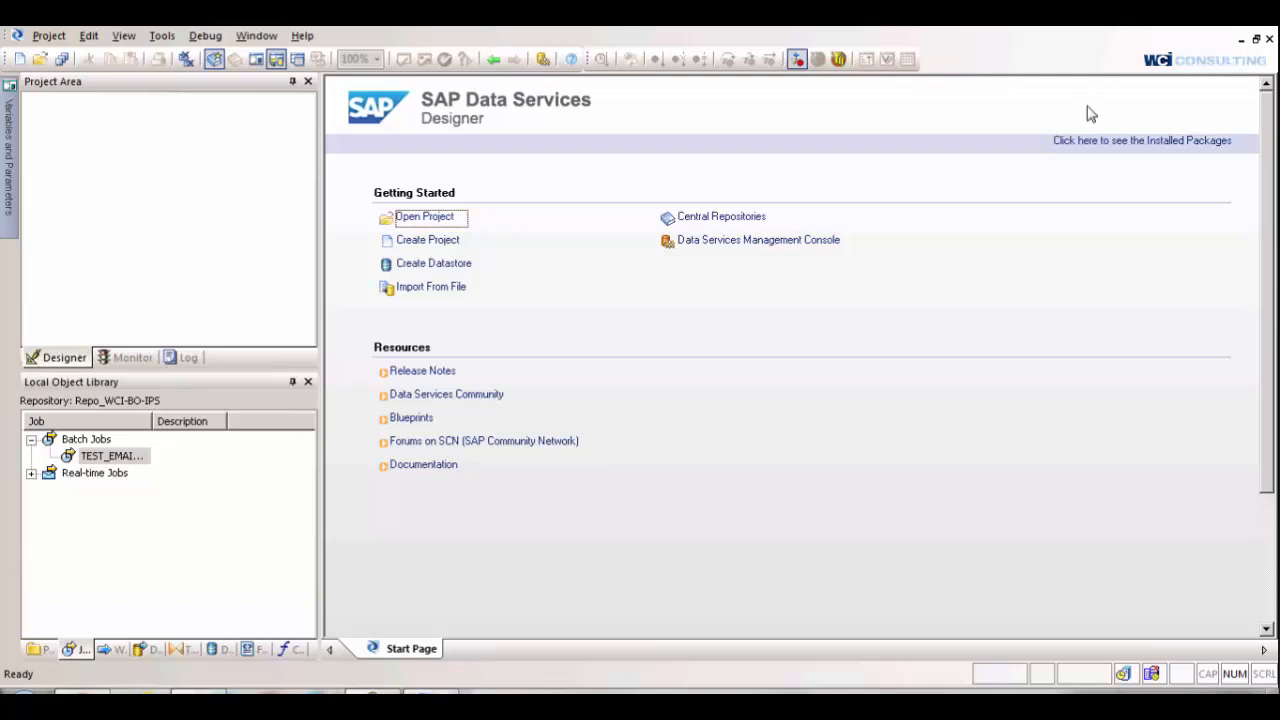
pyautogui.moveTo(644, 438)
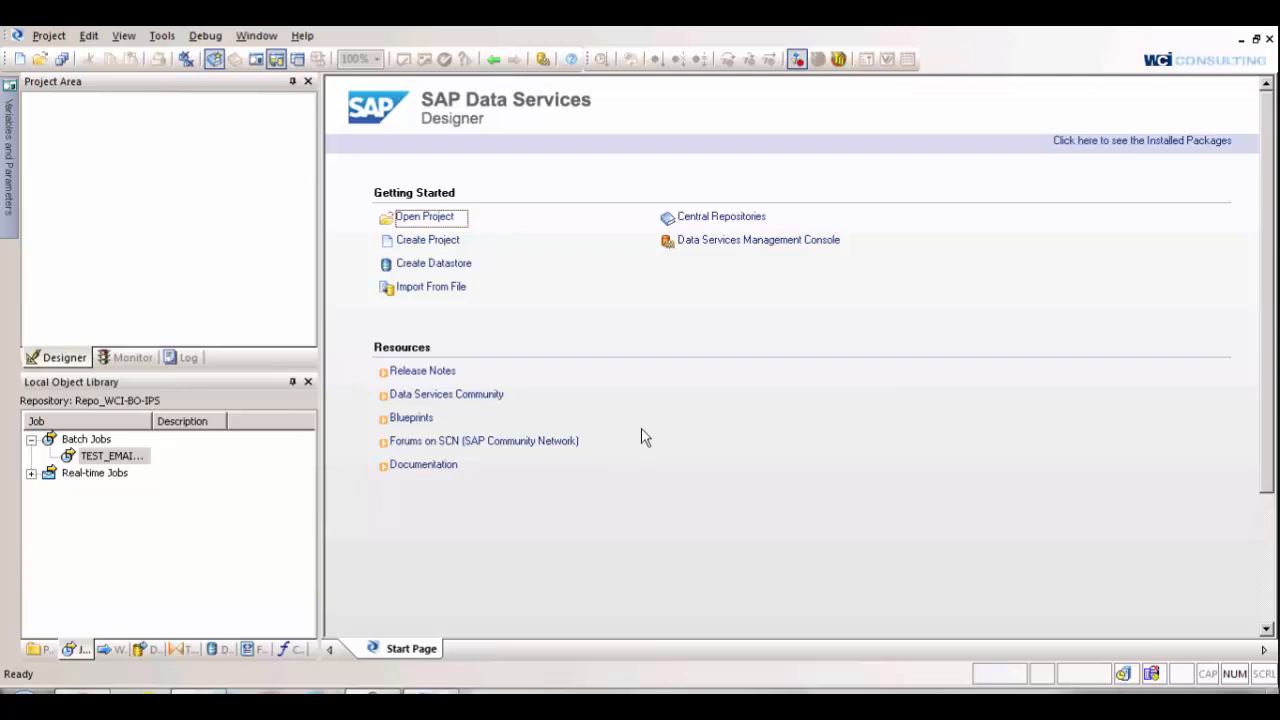
pyautogui.moveTo(28, 348)
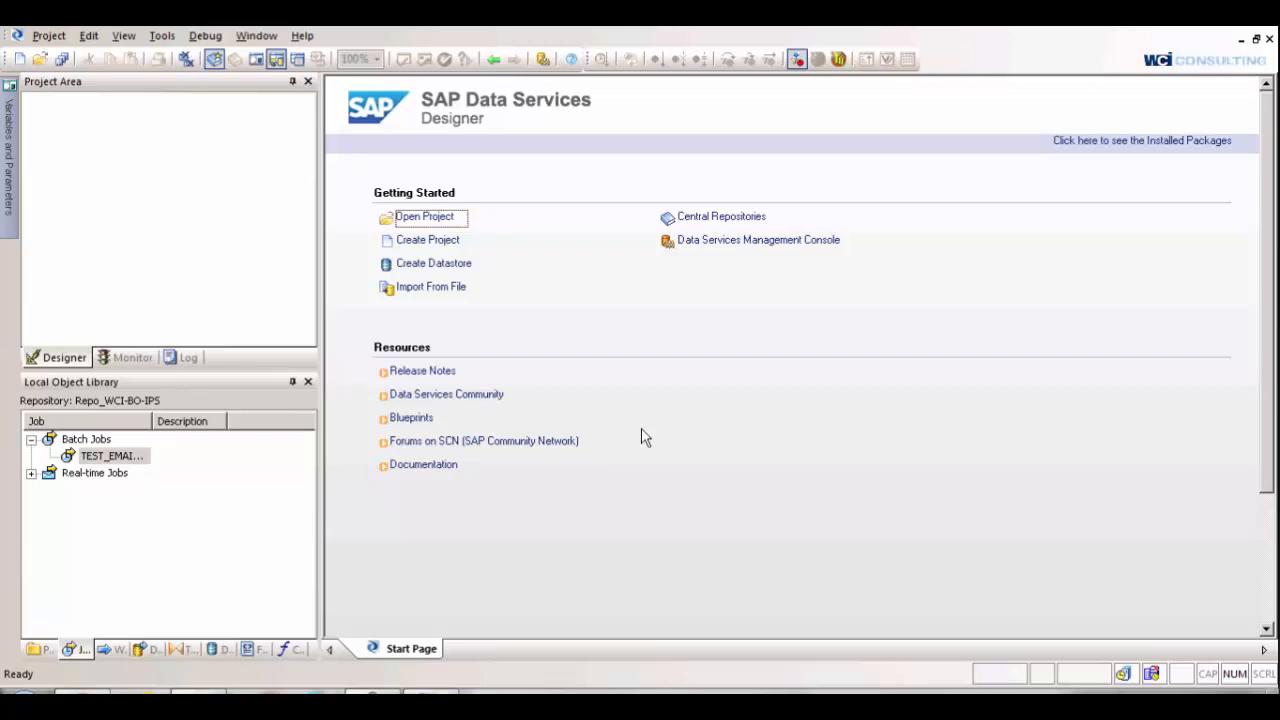
pyautogui.moveTo(508, 556)
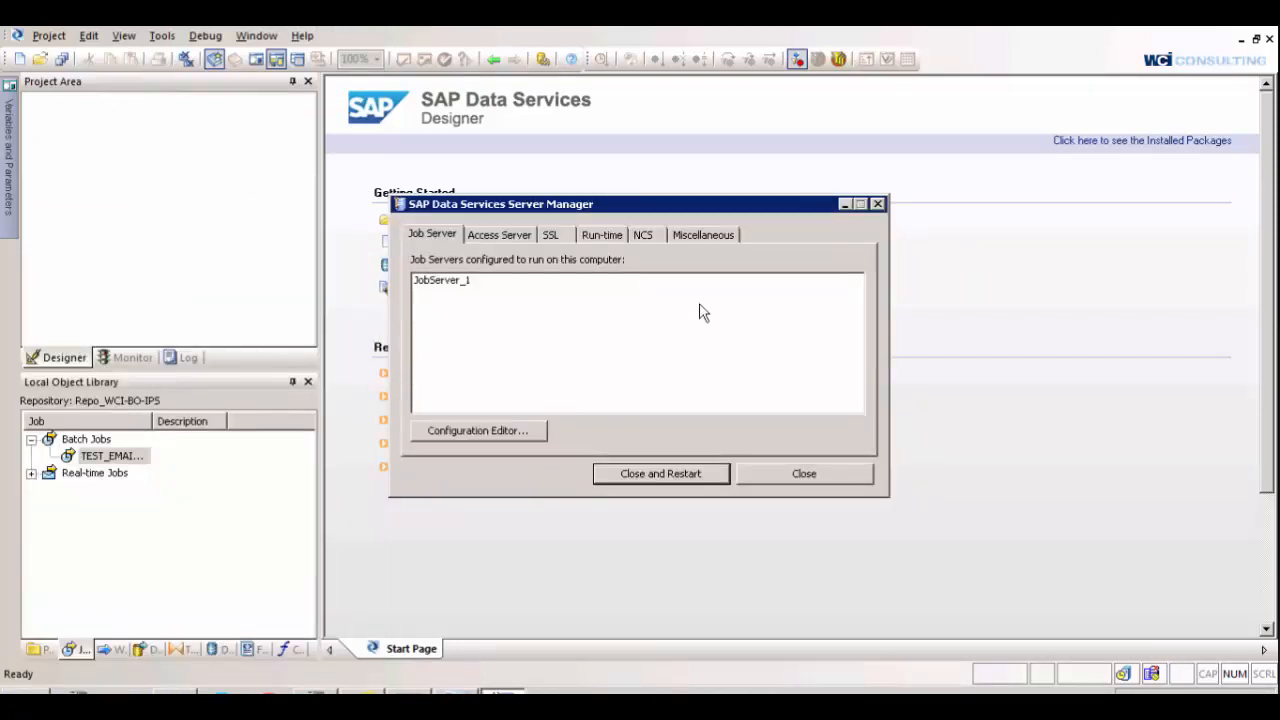
# Review the SMTP server and sender on the Miscellaneous tab, then Close and Restart the job service
pyautogui.click(702, 234)
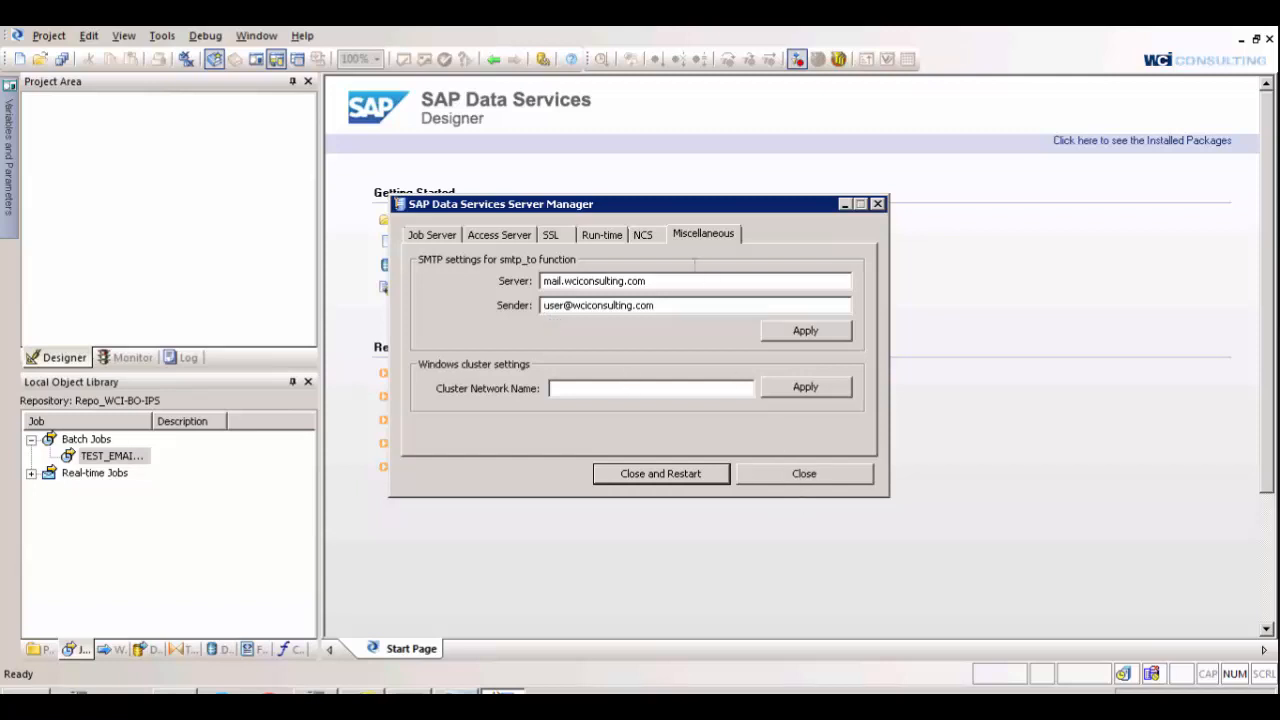
pyautogui.moveTo(788, 344)
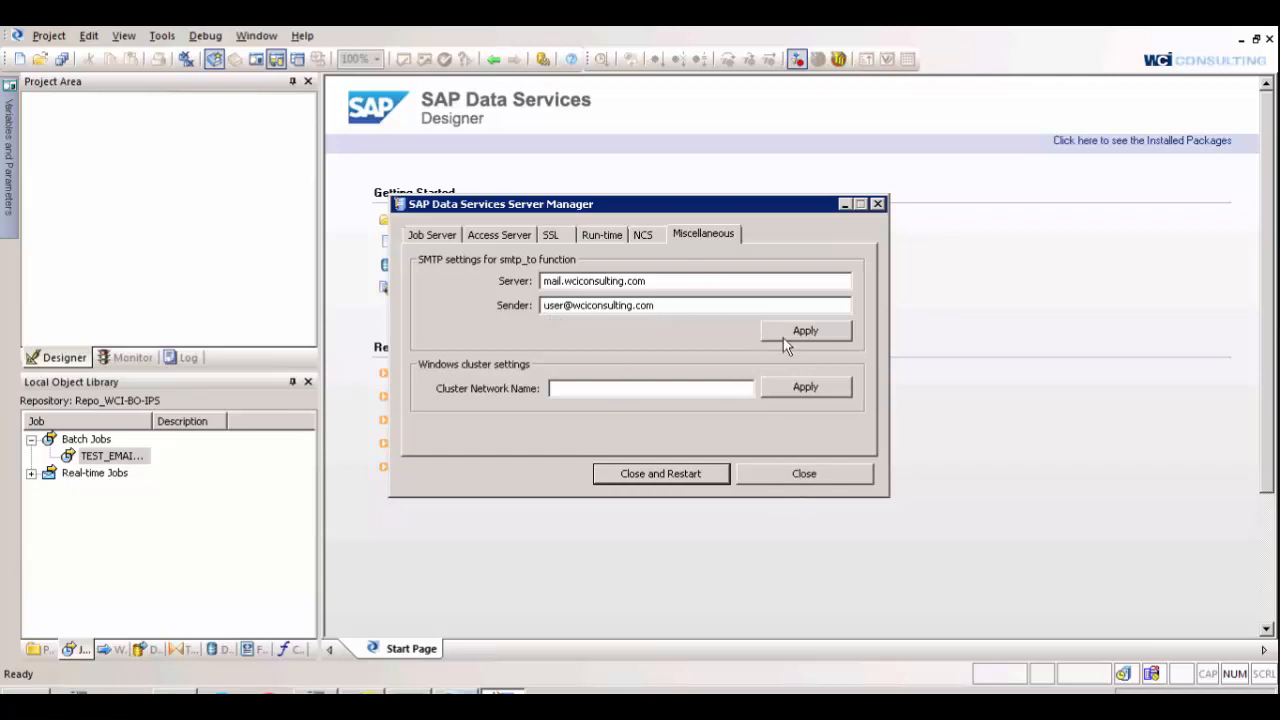
pyautogui.moveTo(660, 474)
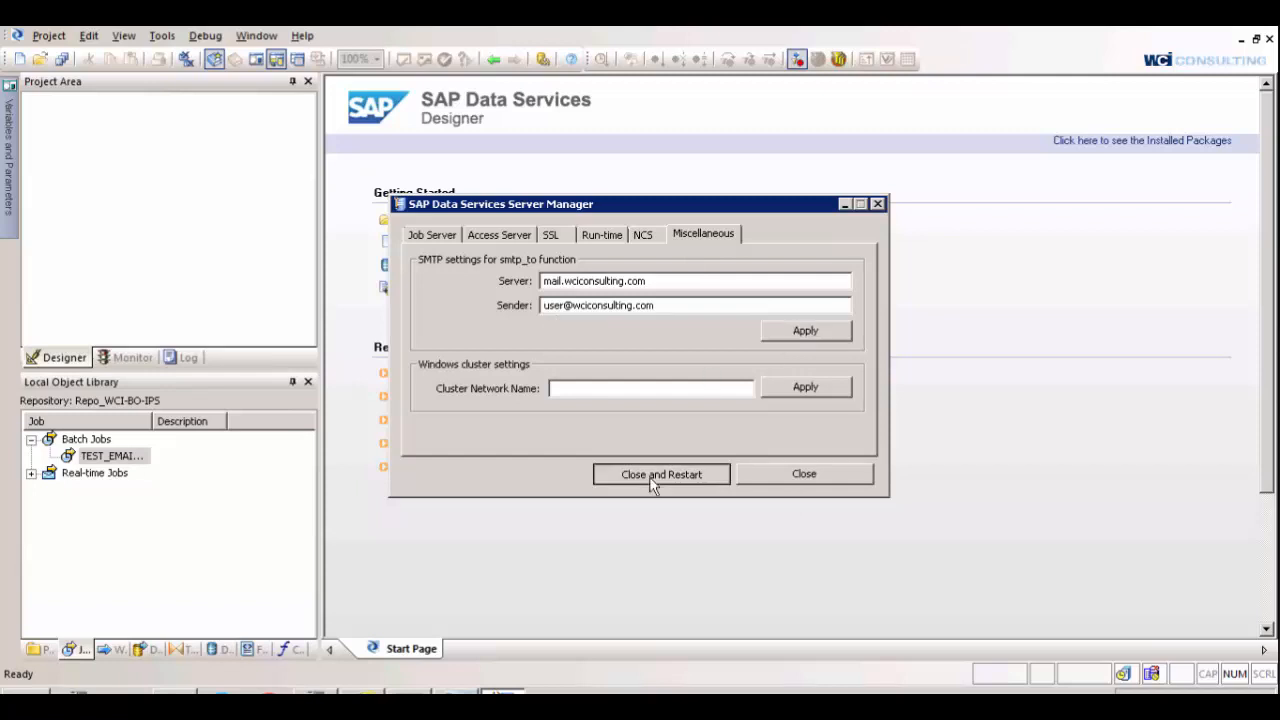
pyautogui.click(550, 234)
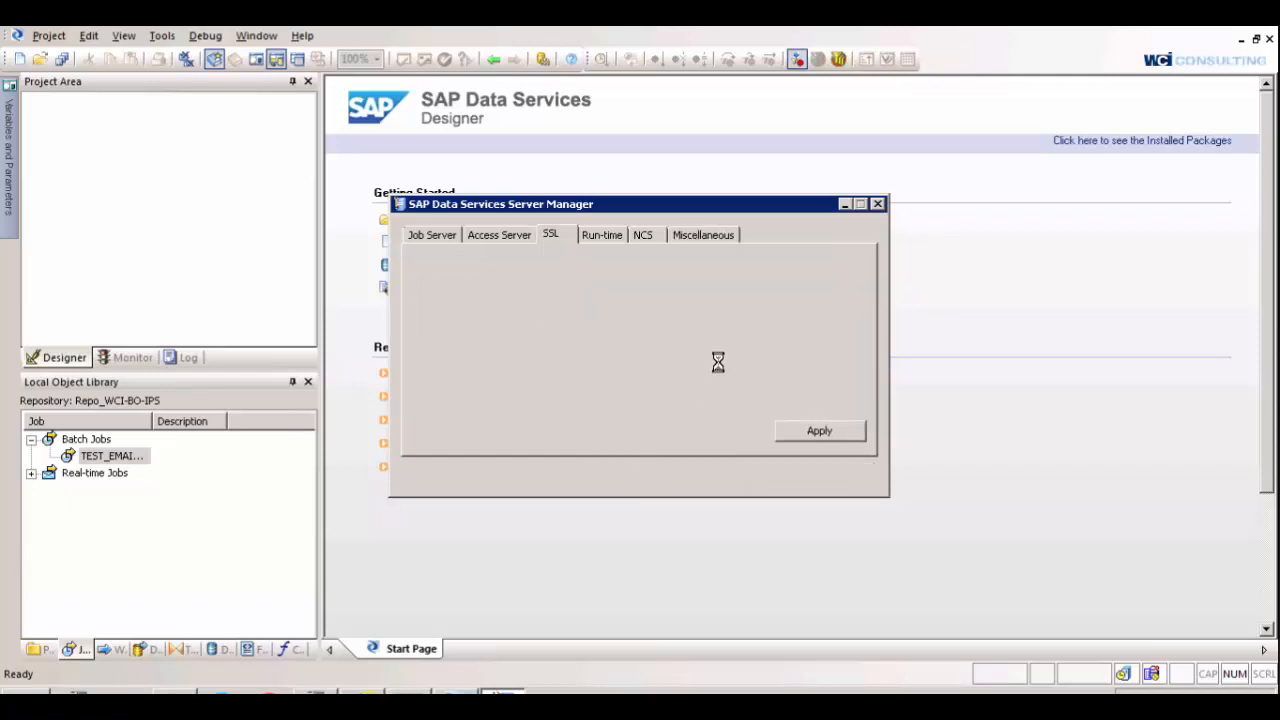
pyautogui.moveTo(726, 348)
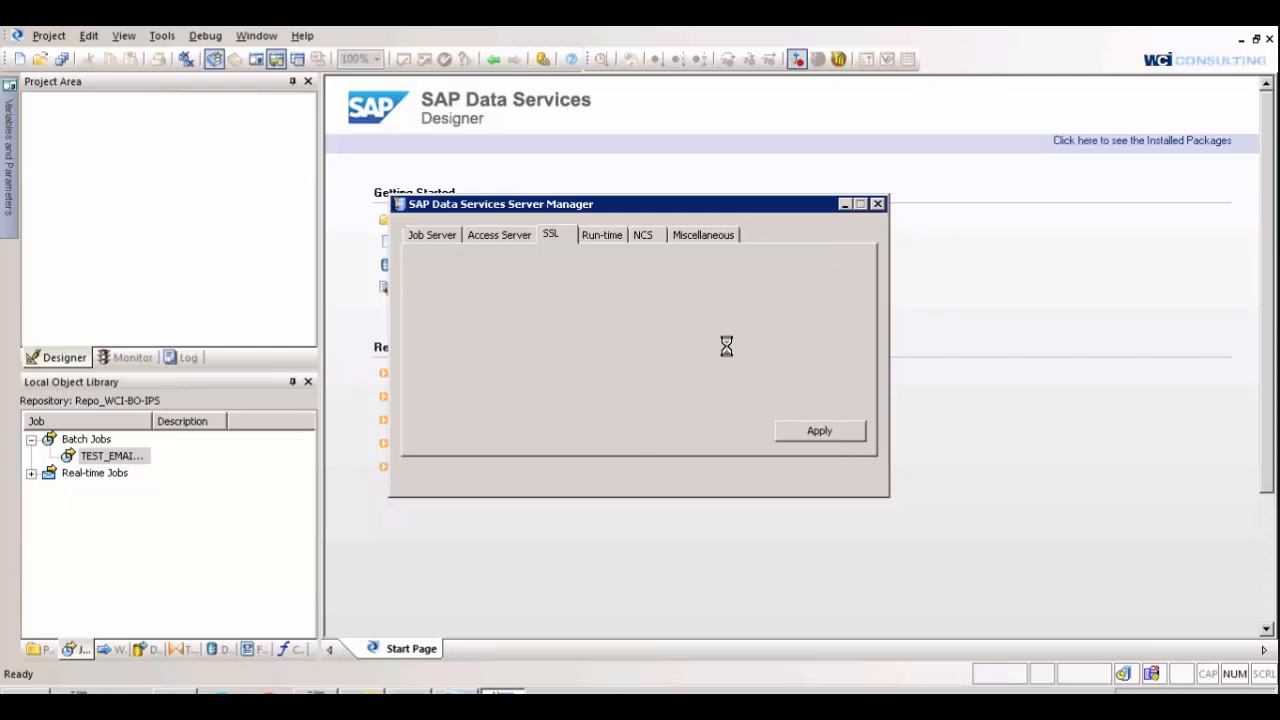
pyautogui.moveTo(722, 354)
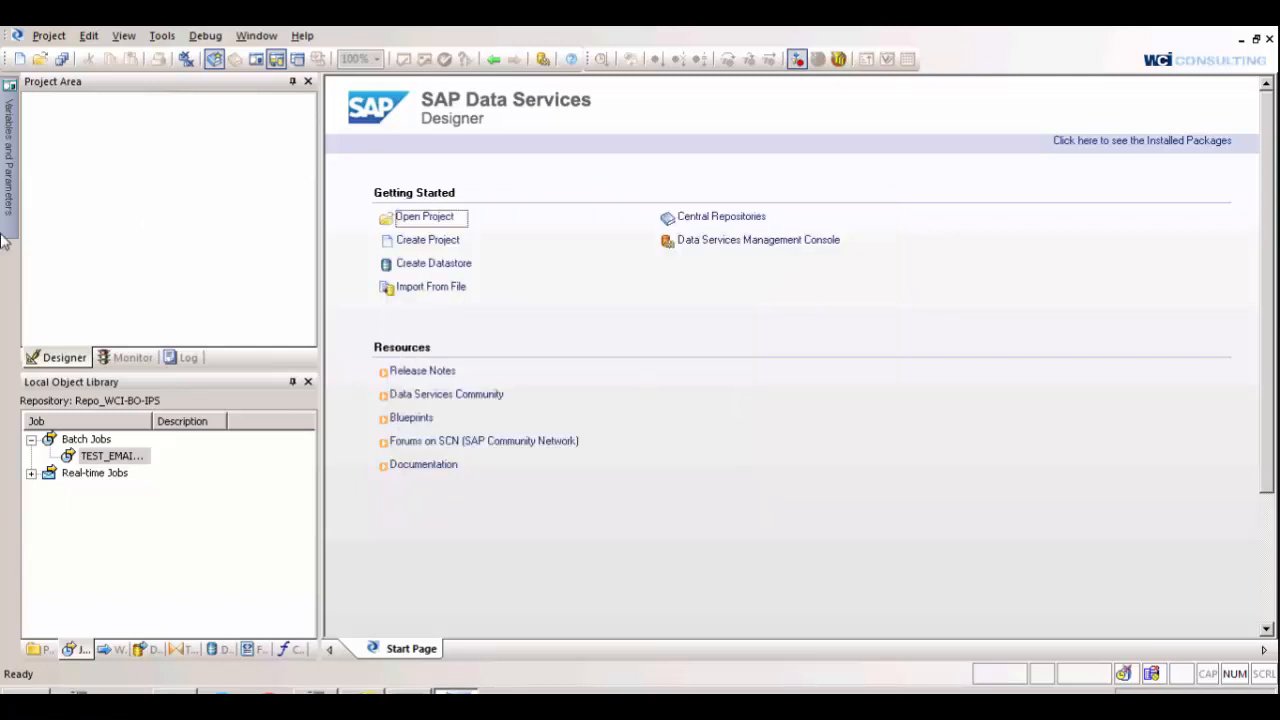
pyautogui.moveTo(144, 480)
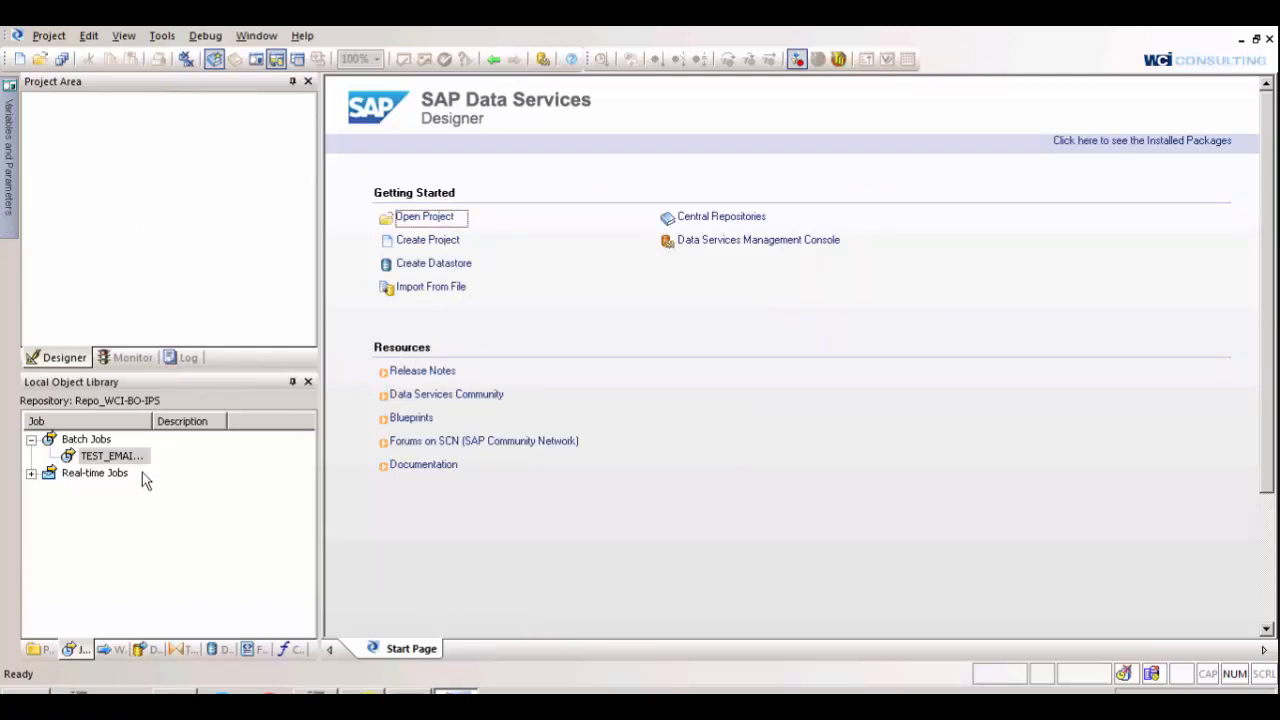
pyautogui.click(112, 456)
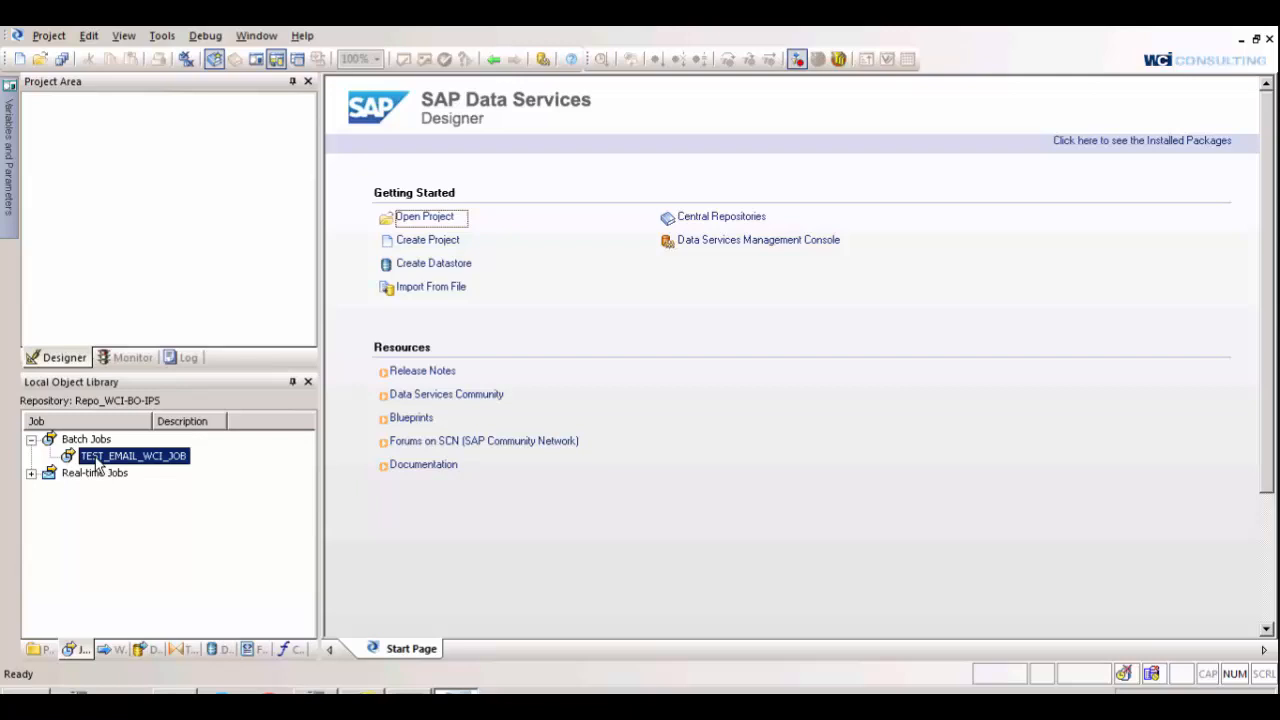
# Open the TEST_EMAIL_WCI_JOB batch job workspace from the Project Area
pyautogui.doubleClick(132, 456)
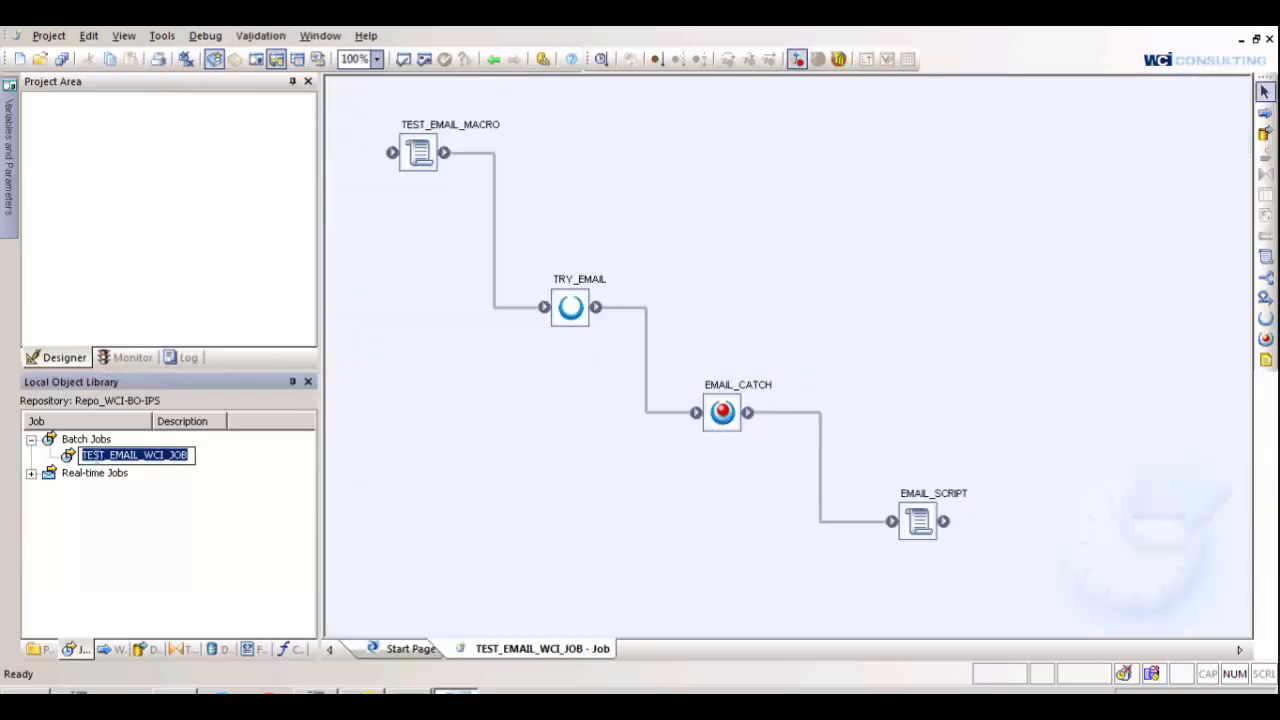
pyautogui.moveTo(516, 456)
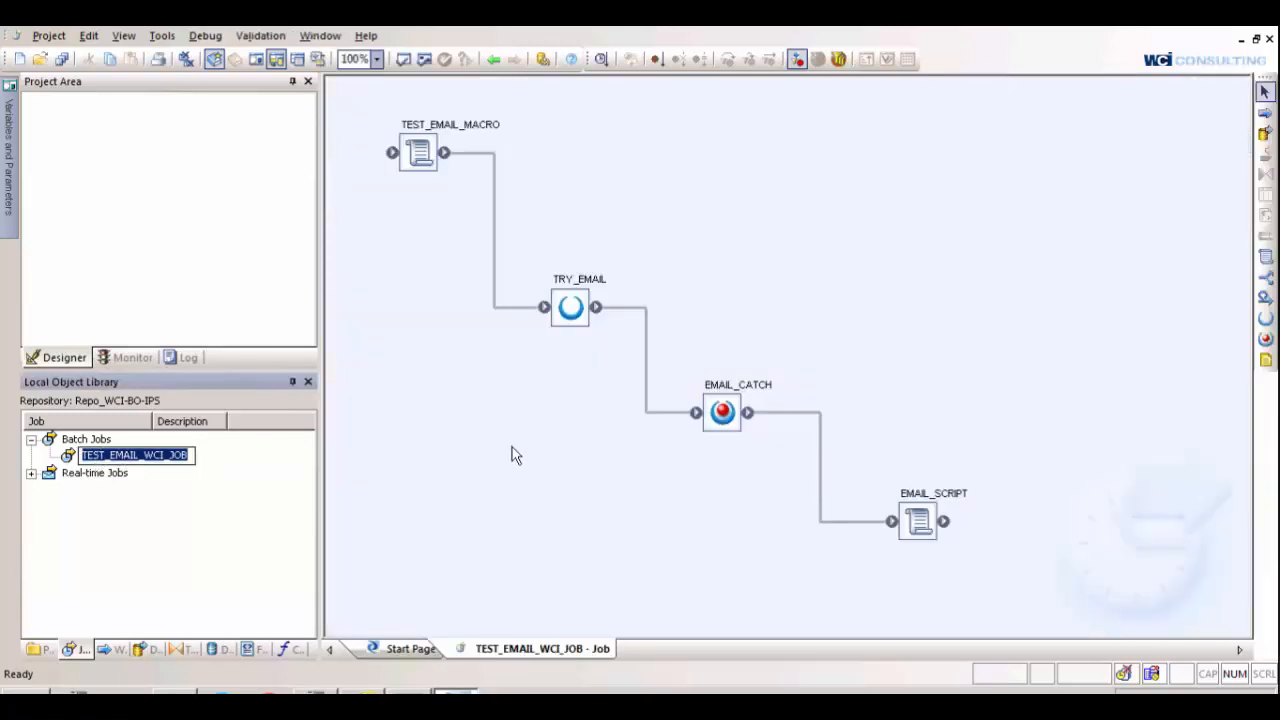
pyautogui.moveTo(412, 100)
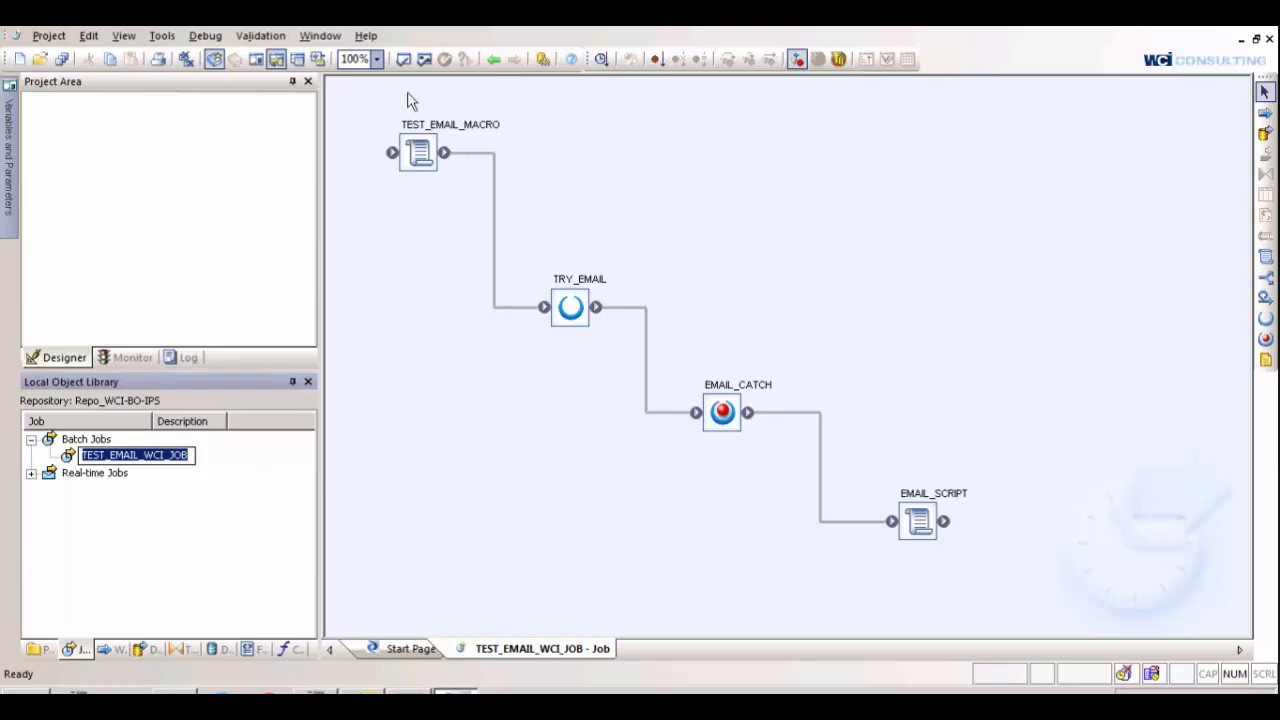
pyautogui.moveTo(612, 374)
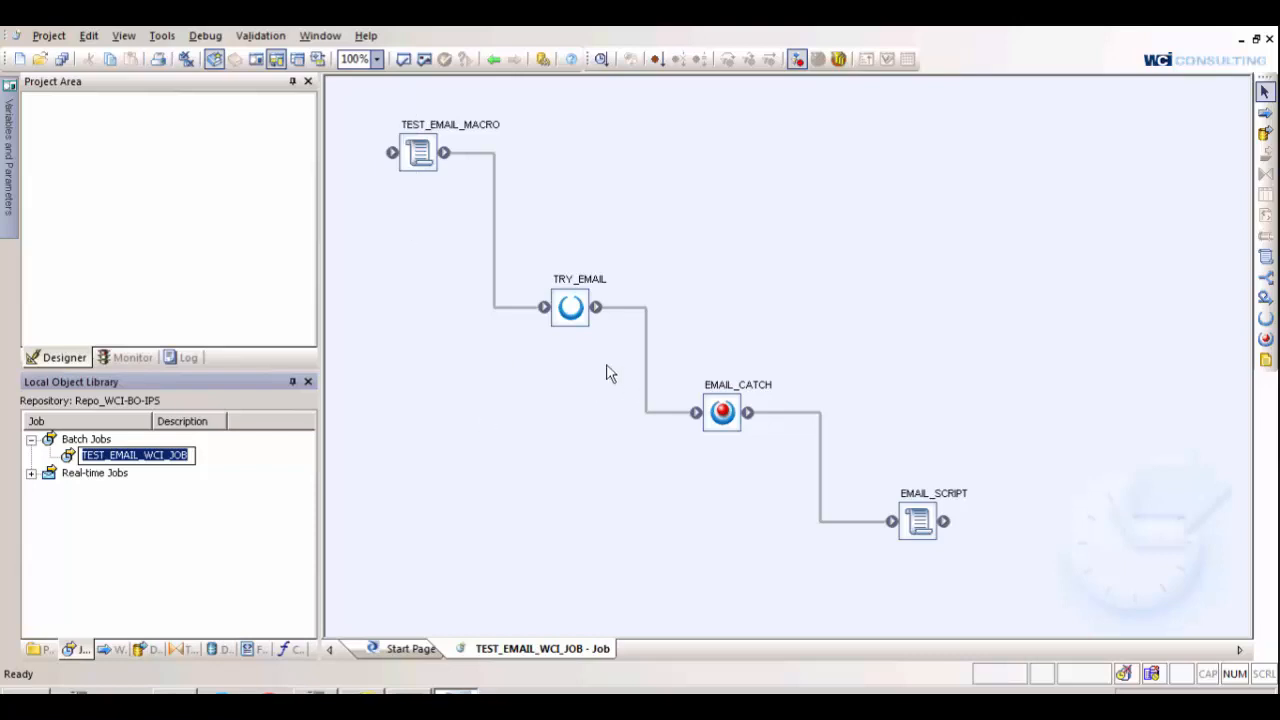
pyautogui.moveTo(472, 134)
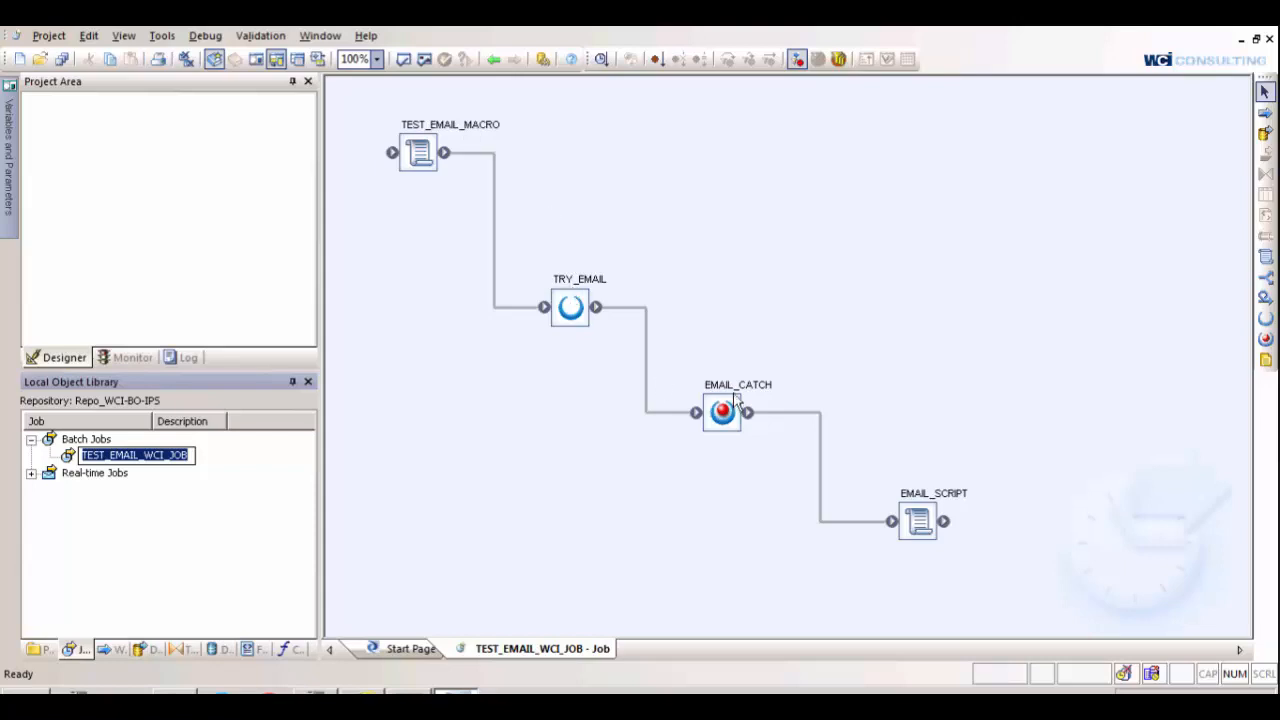
pyautogui.moveTo(918, 508)
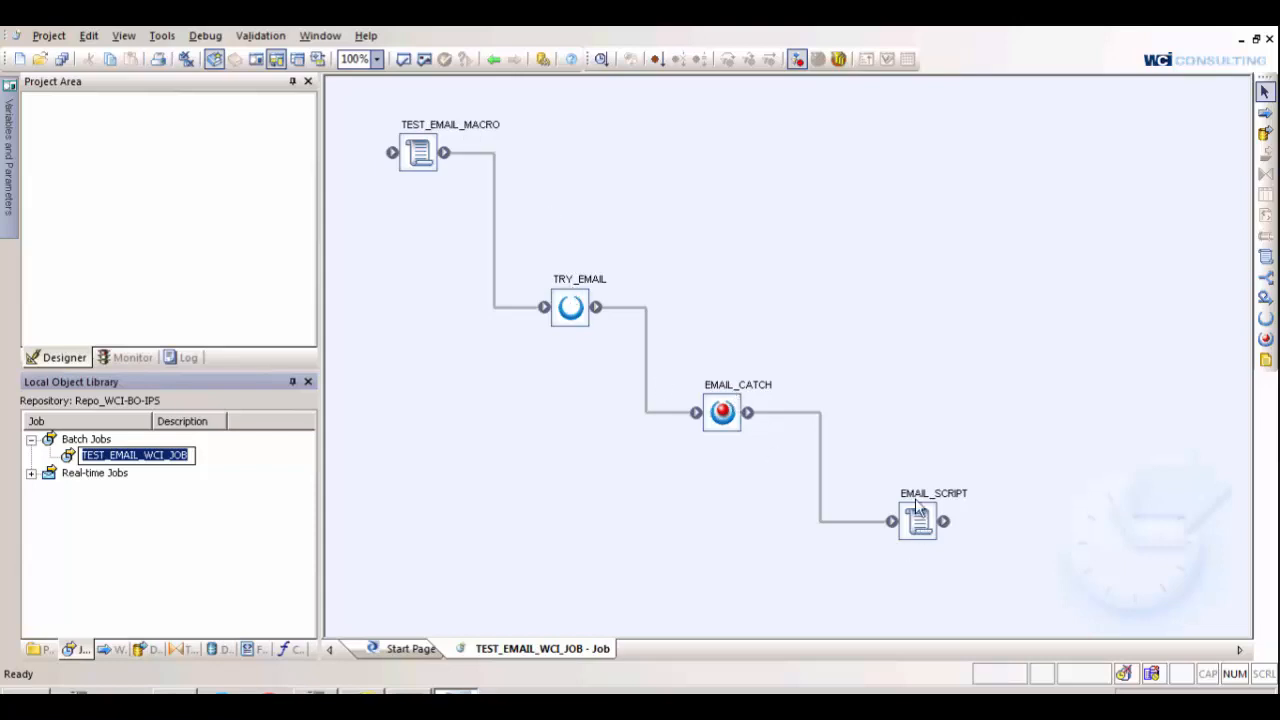
pyautogui.moveTo(736, 390)
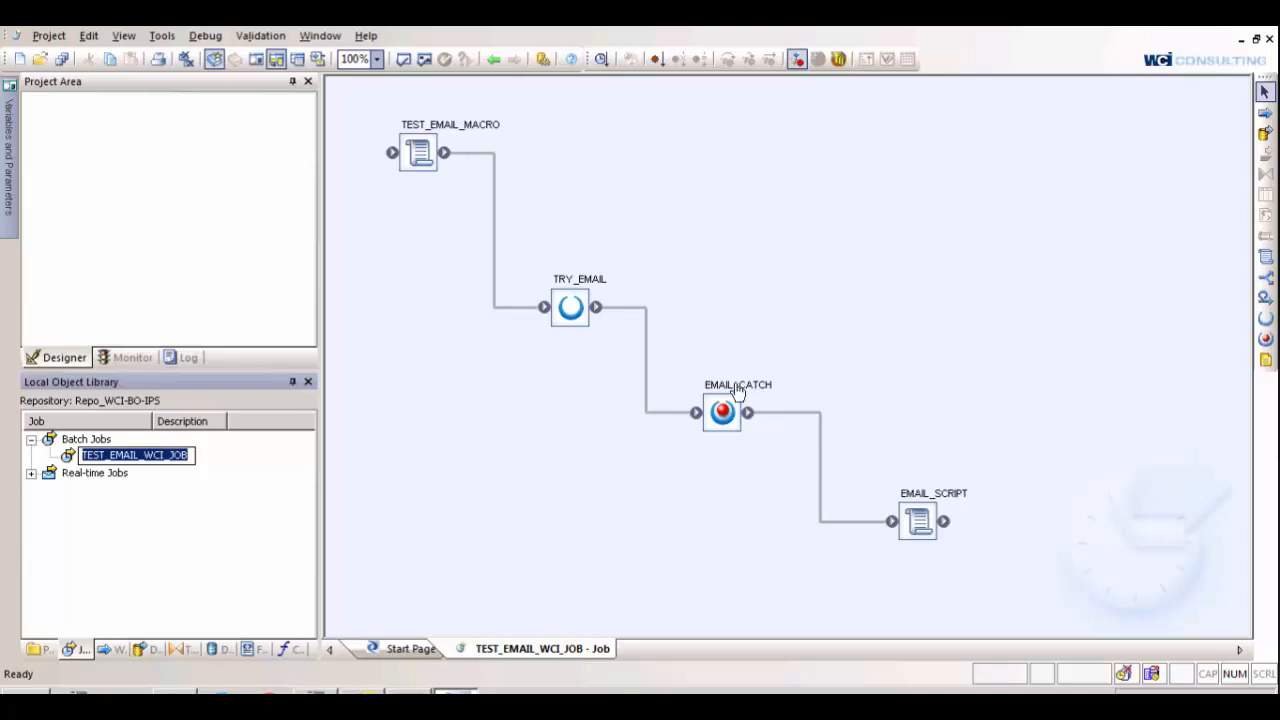
pyautogui.moveTo(720, 410)
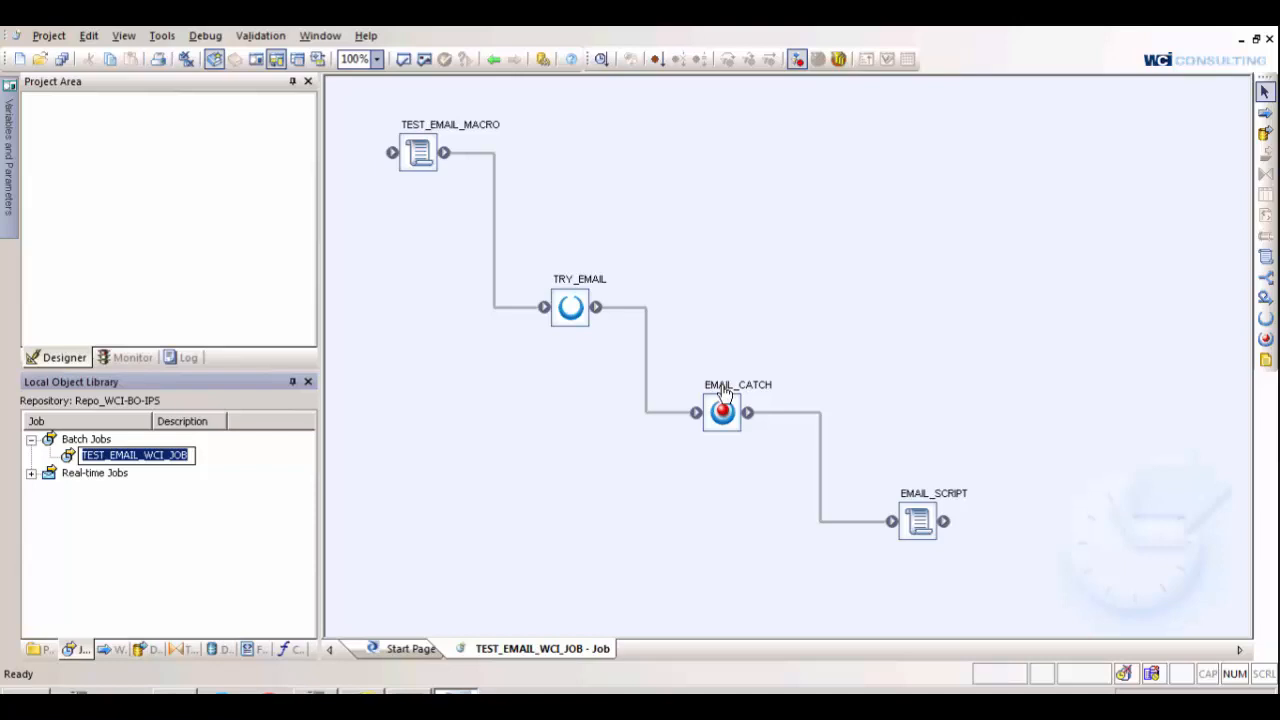
pyautogui.moveTo(388, 138)
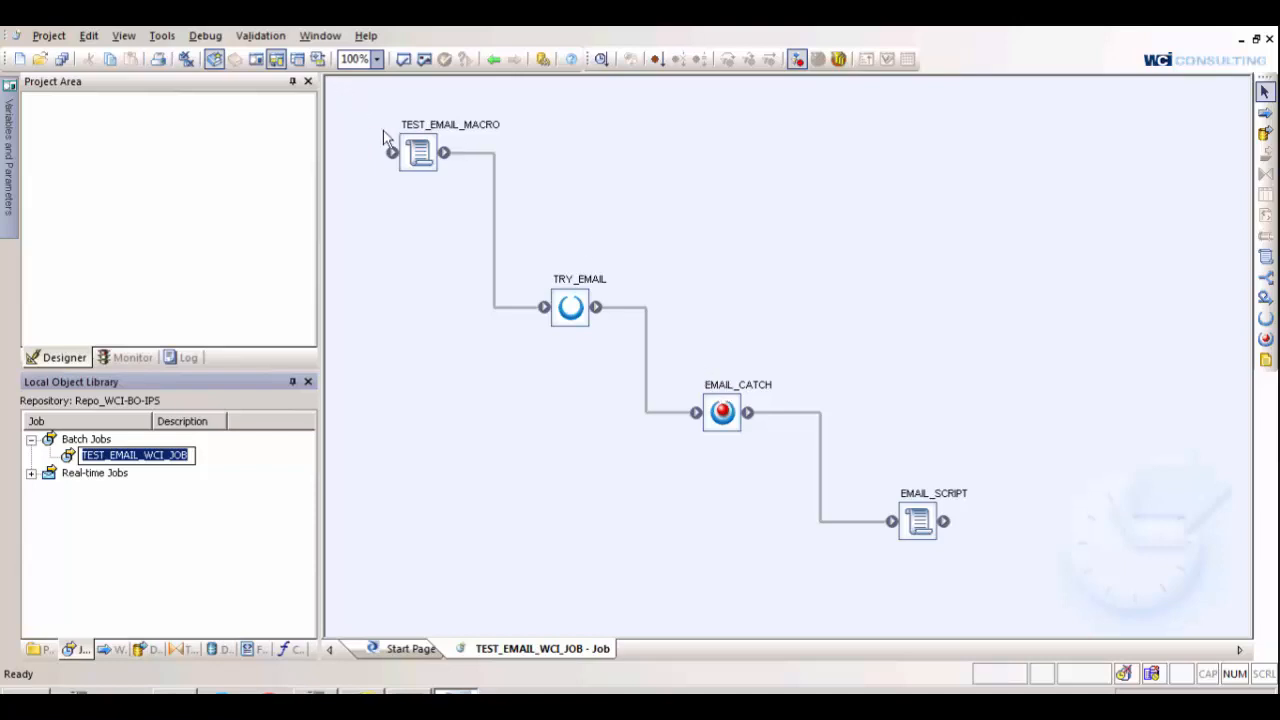
pyautogui.moveTo(104, 148)
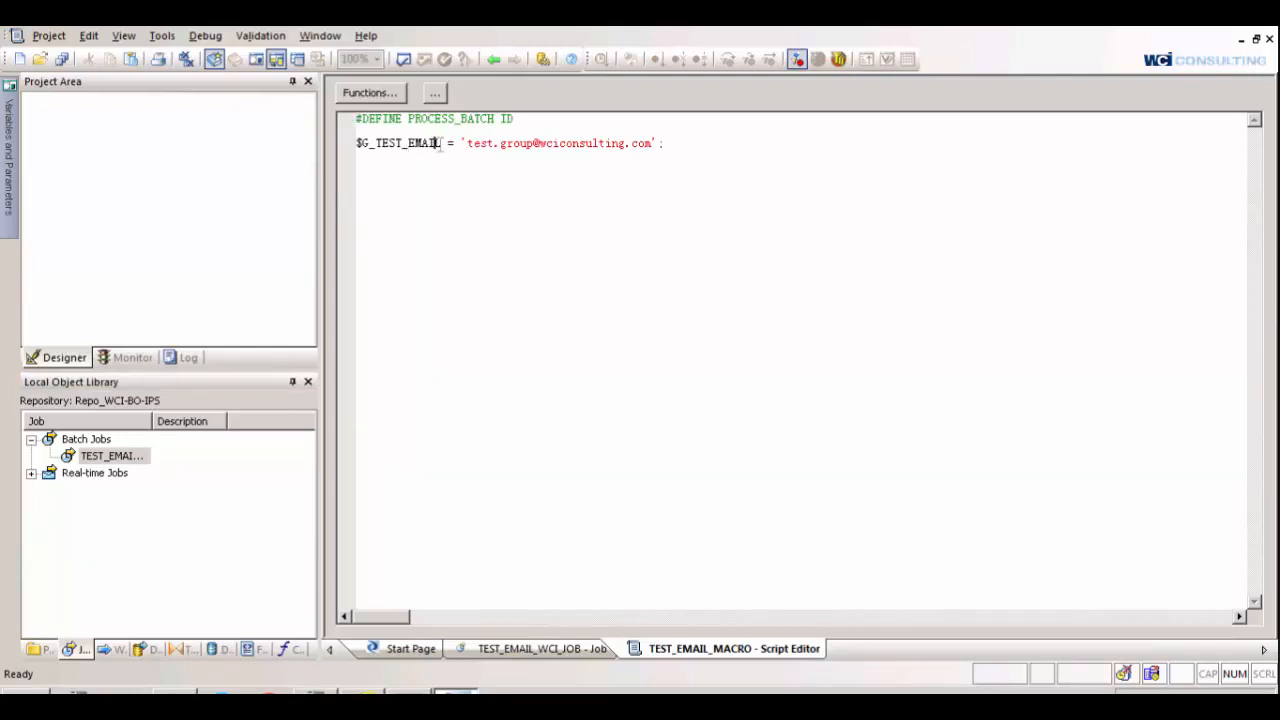
# Insert a new default-named integer global variable under the job's Global Variables
pyautogui.doubleClick(398, 144)
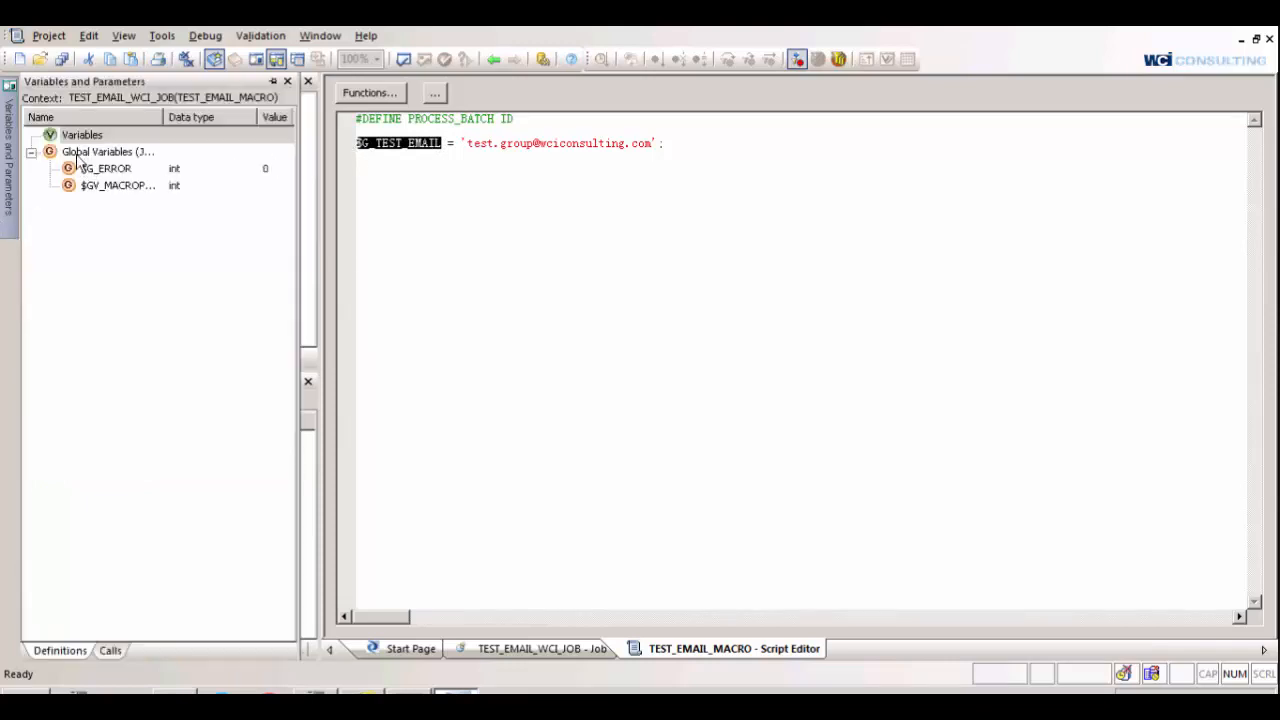
pyautogui.rightClick(104, 152)
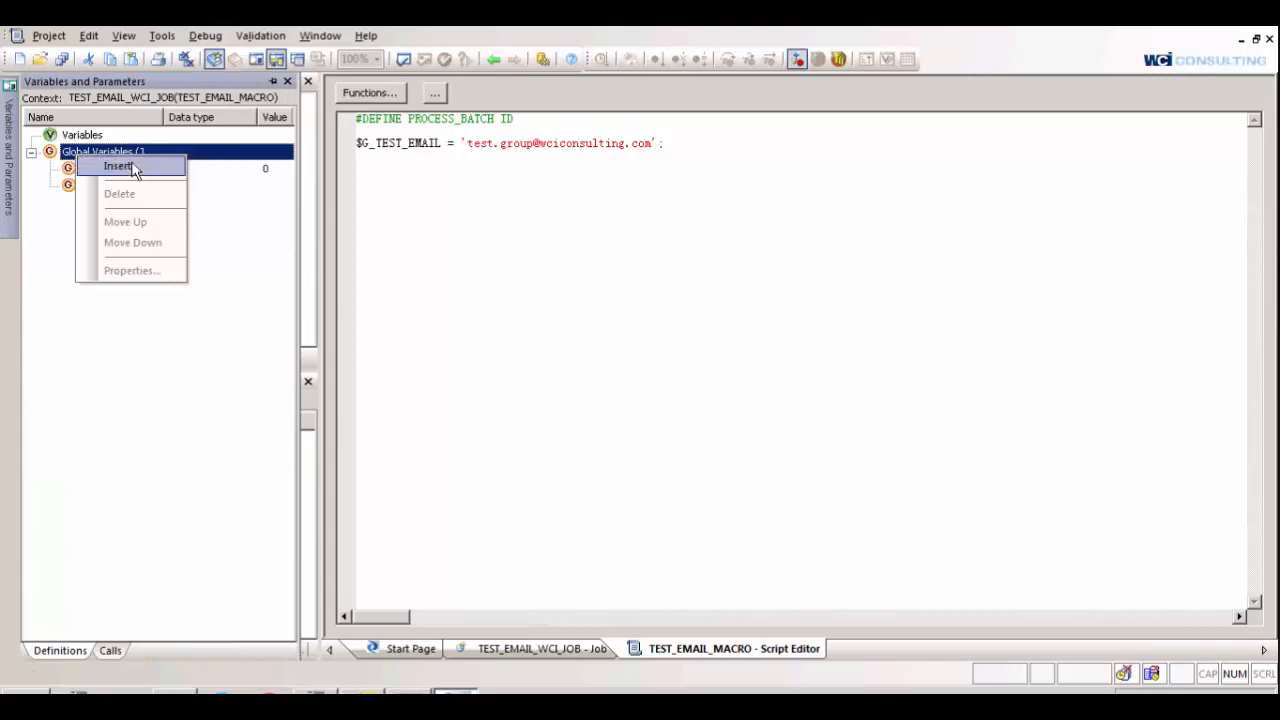
pyautogui.click(118, 164)
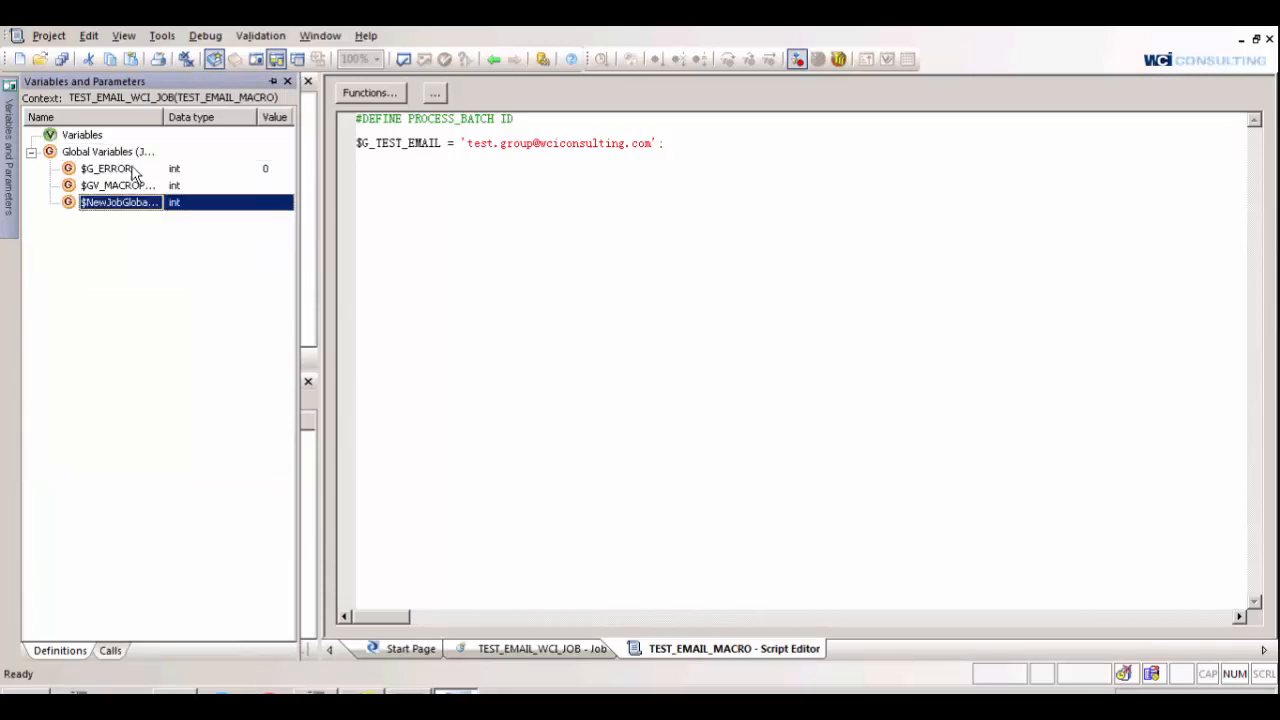
pyautogui.rightClick(118, 202)
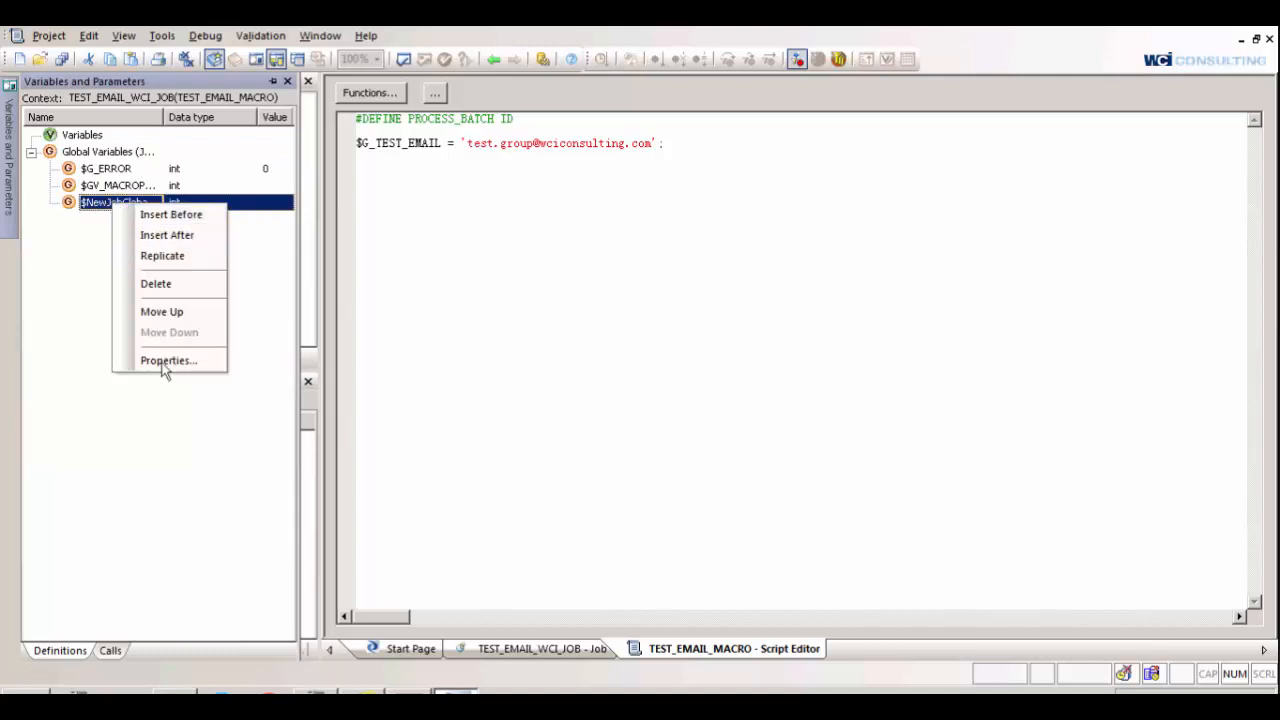
# Name the global variable $G_TEST_EMAIL with data type varchar and length 1000
pyautogui.click(168, 360)
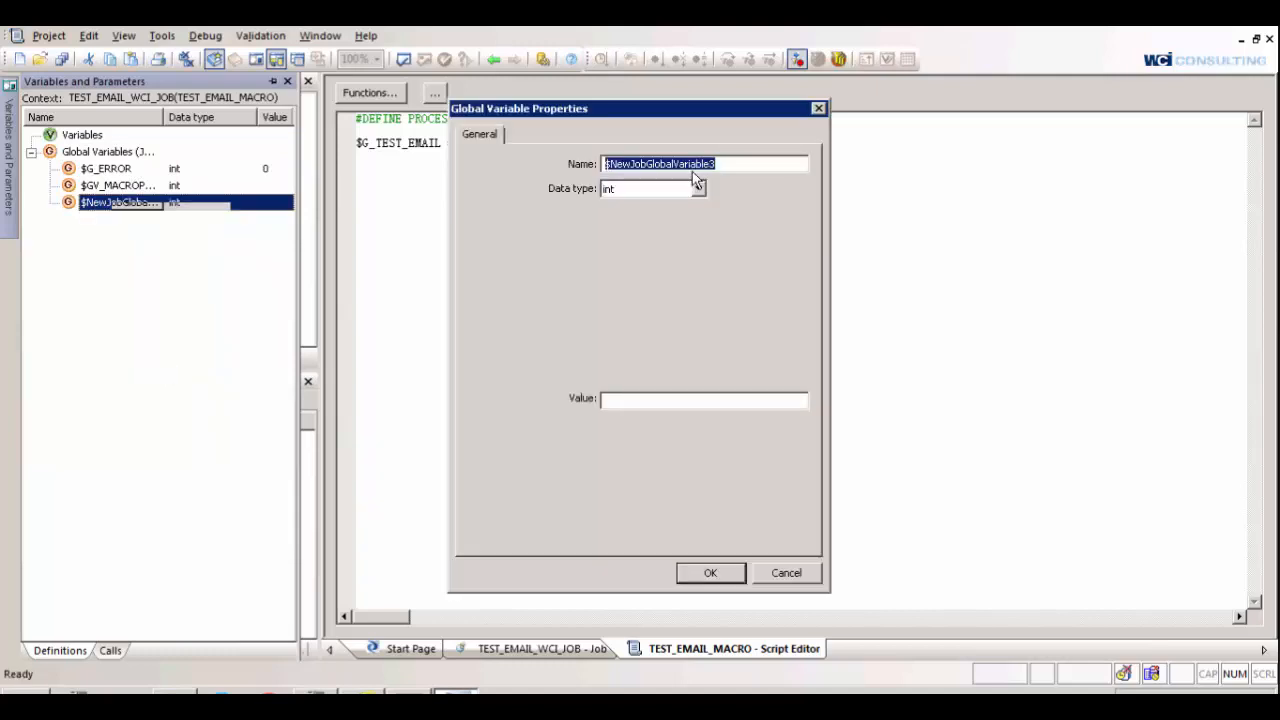
pyautogui.write('$')
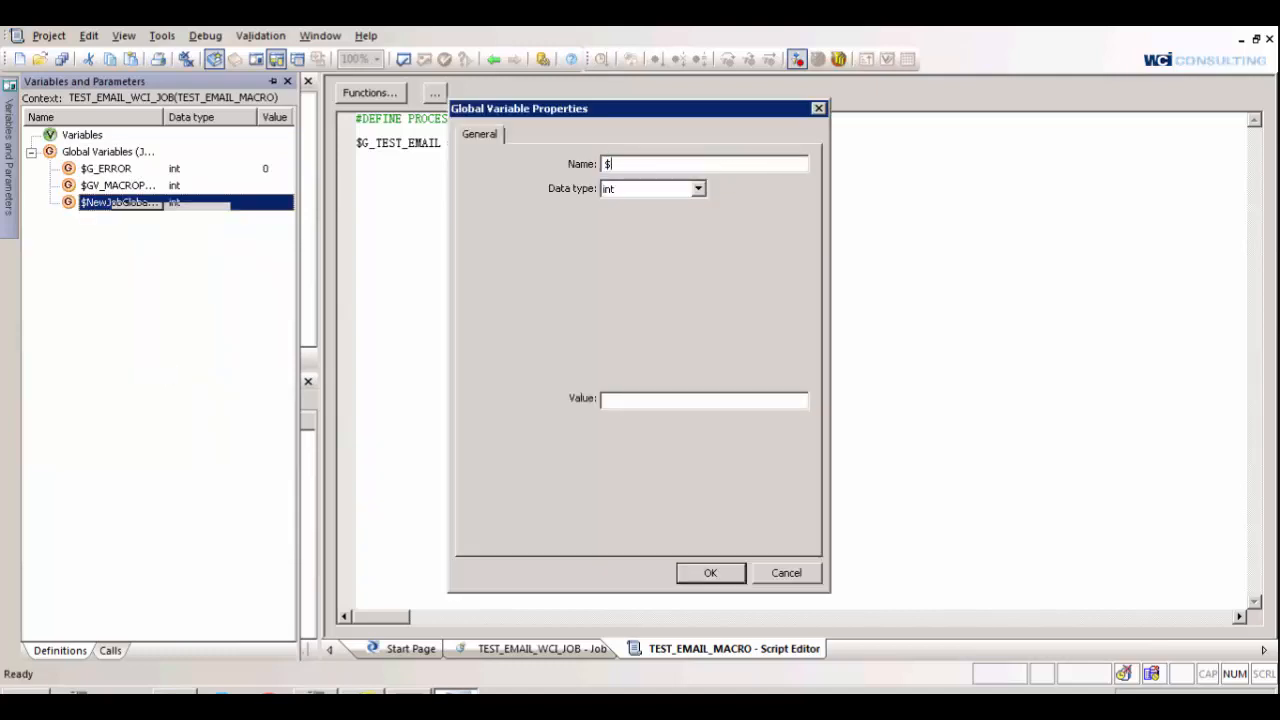
pyautogui.write('G_TE')
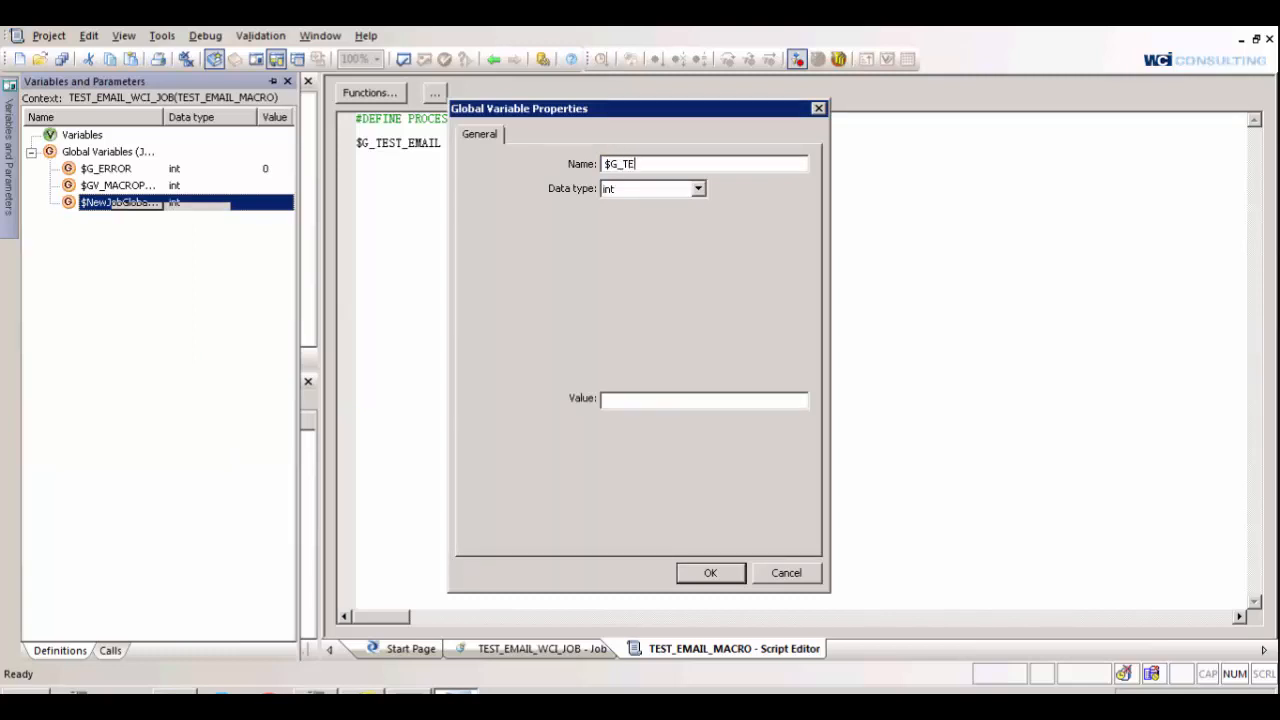
pyautogui.click(696, 188)
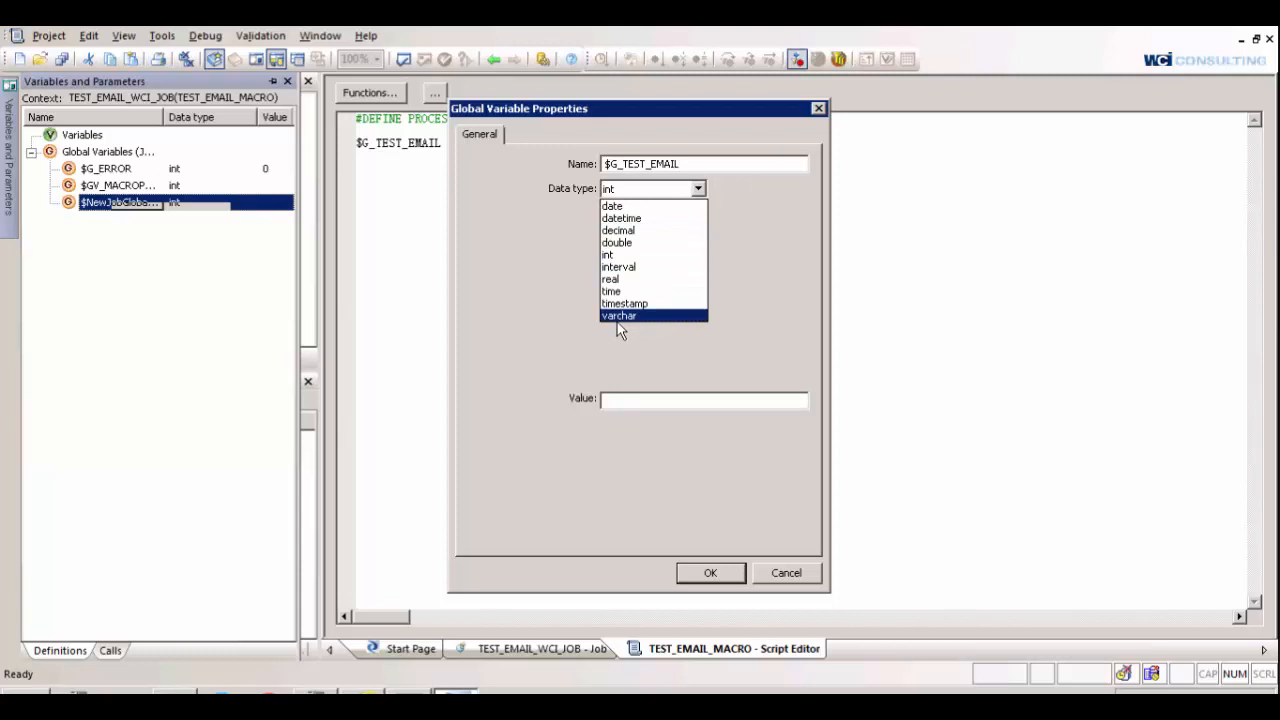
pyautogui.click(618, 316)
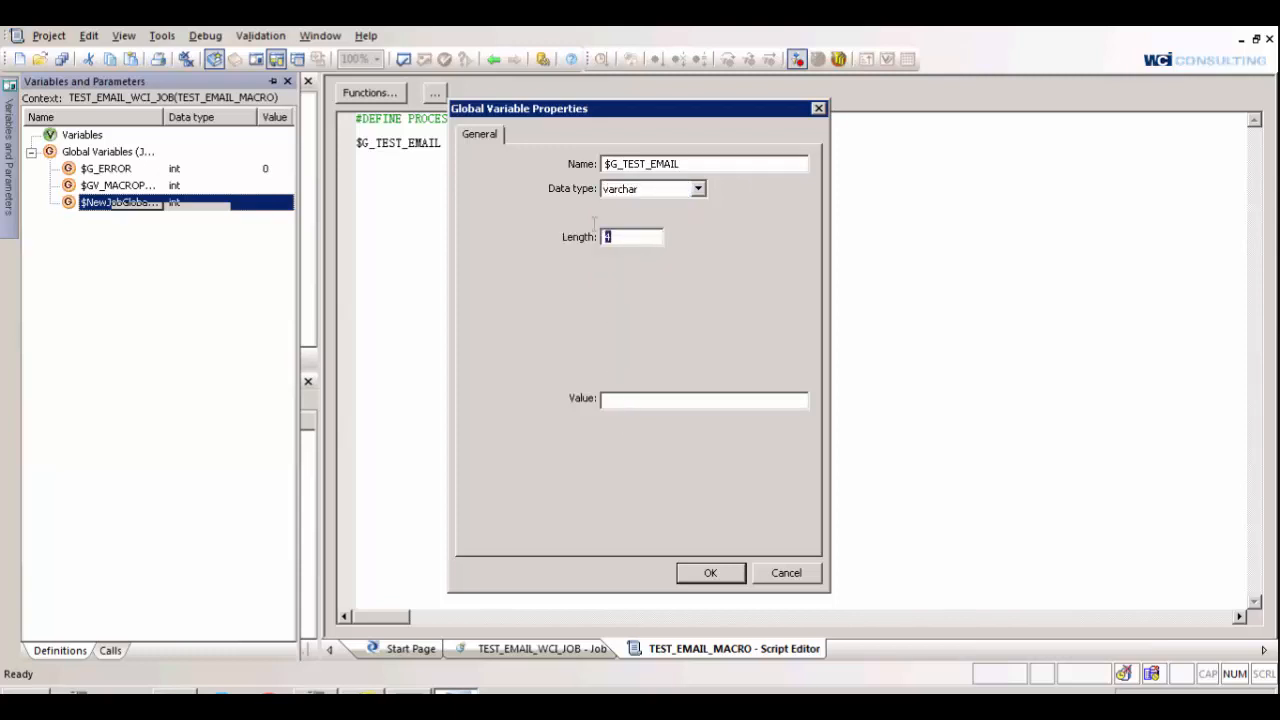
pyautogui.write('1000')
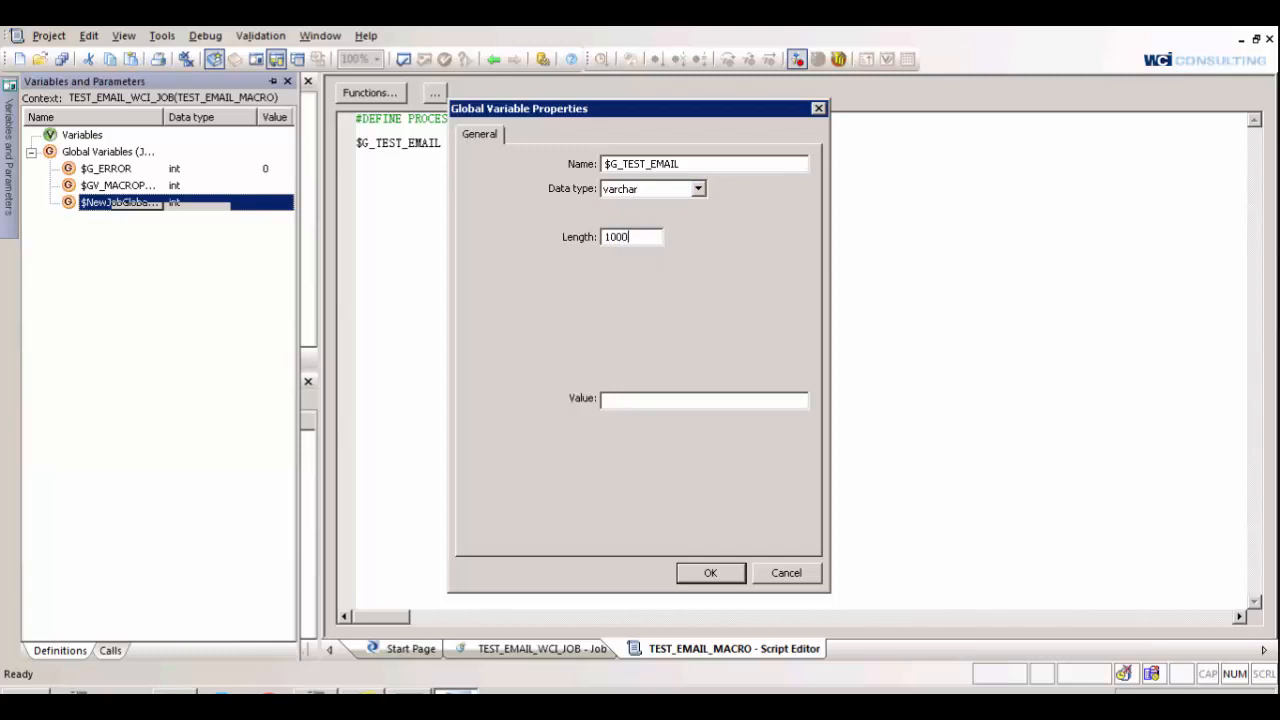
pyautogui.moveTo(712, 580)
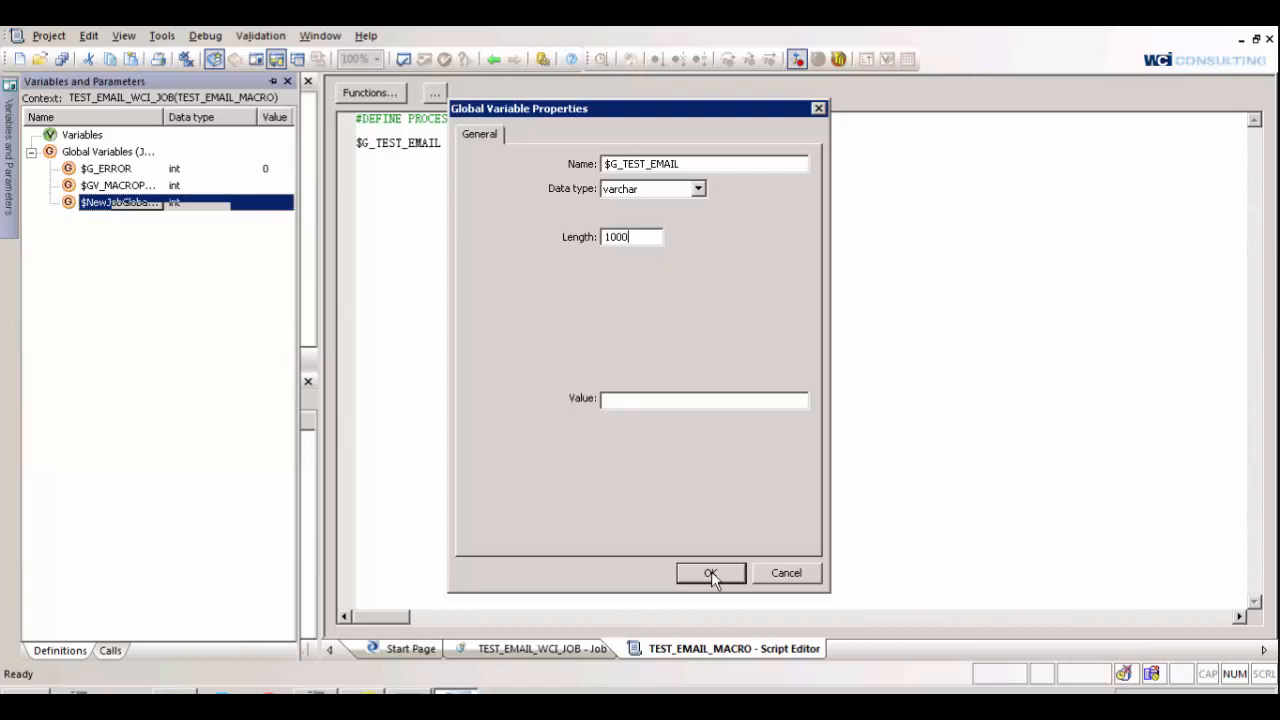
pyautogui.click(710, 572)
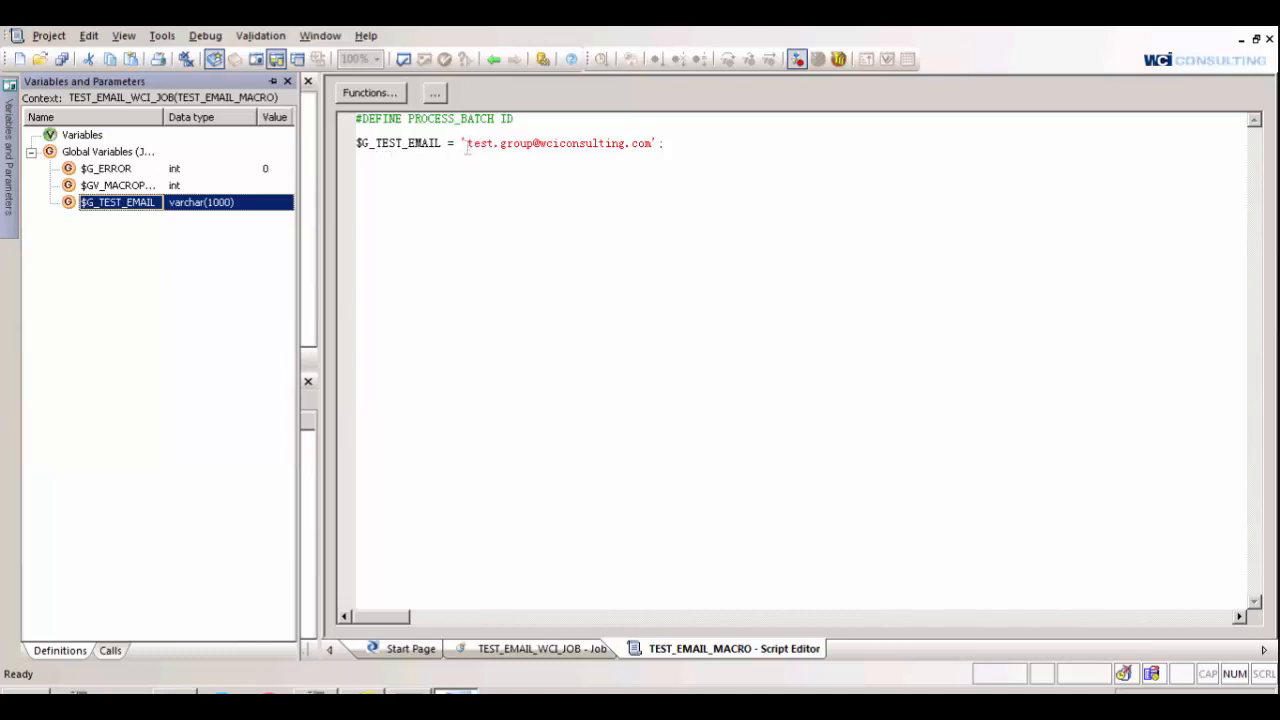
# Highlight the test group email address assigned in the TEST_EMAIL_MACRO script
pyautogui.moveTo(466, 144); pyautogui.dragTo(564, 144)
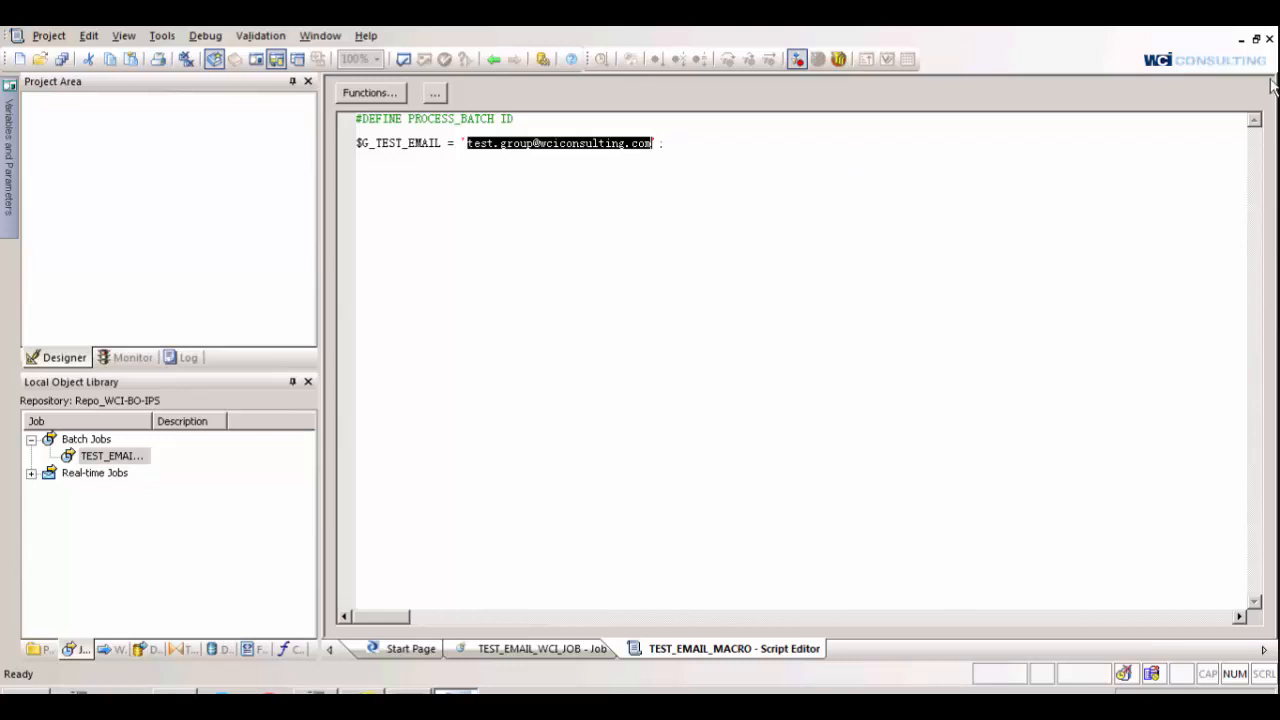
pyautogui.moveTo(564, 56)
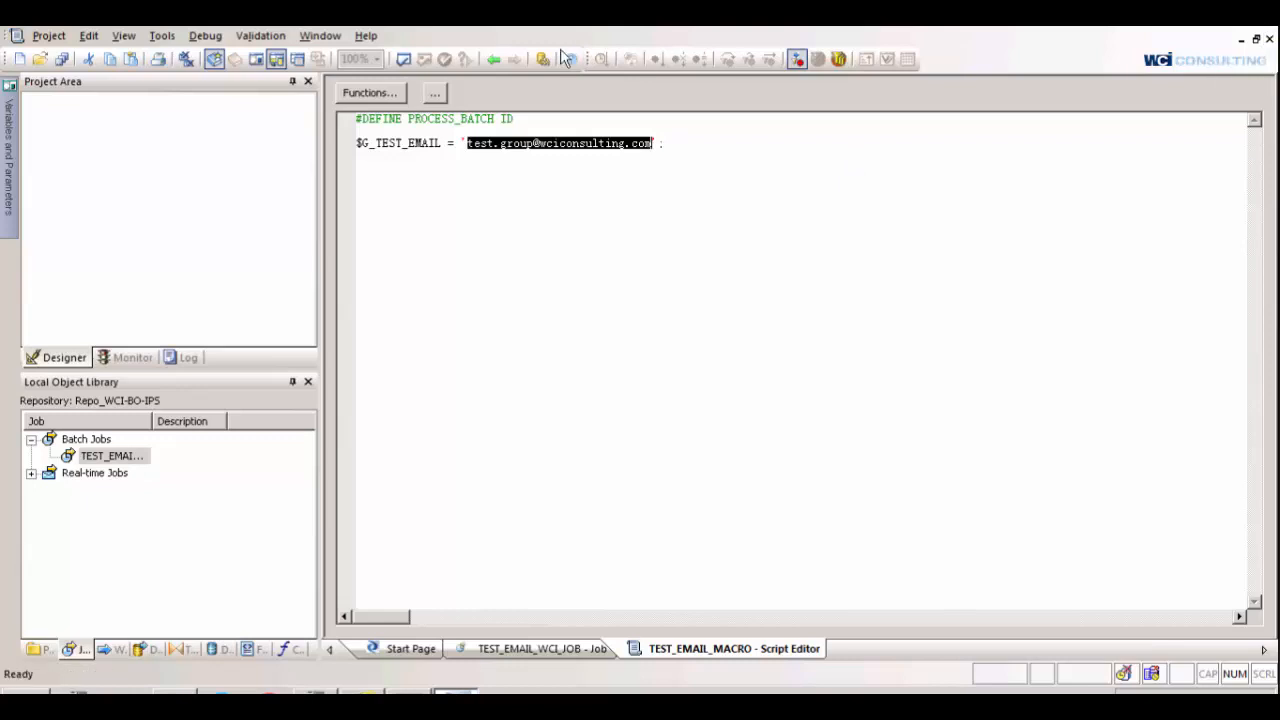
# Return to the job diagram and open the EMAIL_CATCH catch editor
pyautogui.click(542, 648)
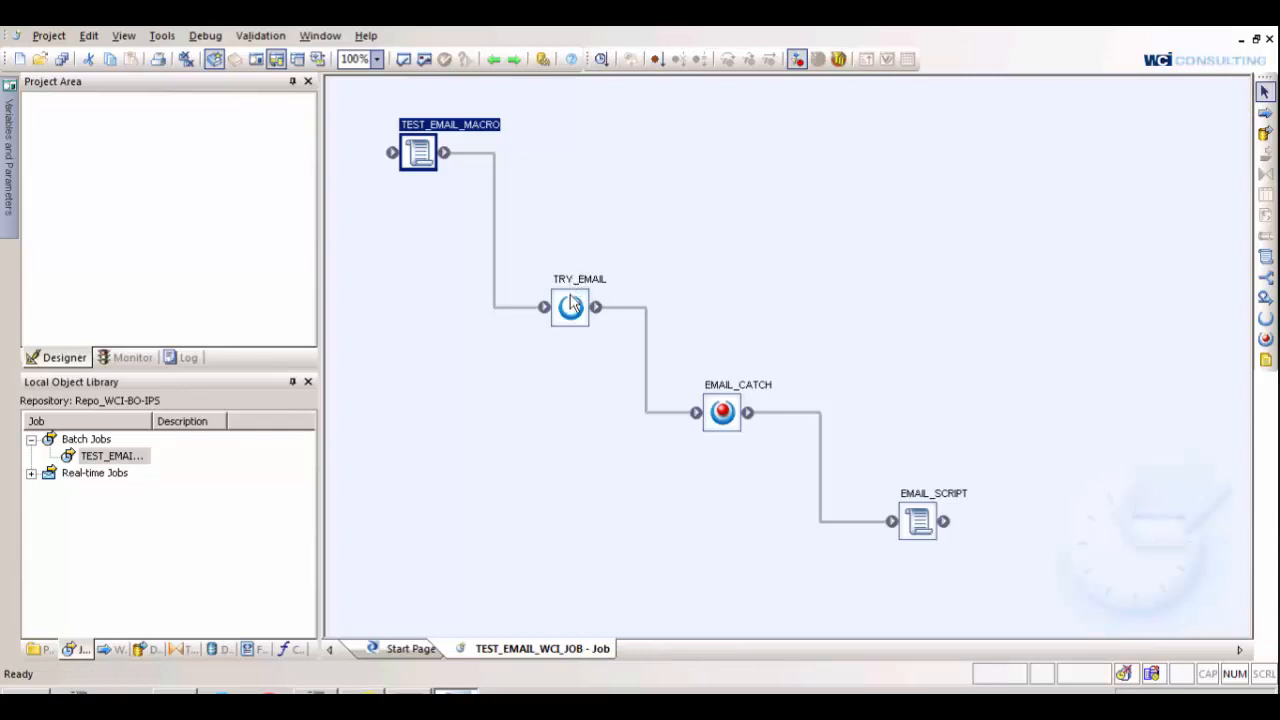
pyautogui.moveTo(578, 288)
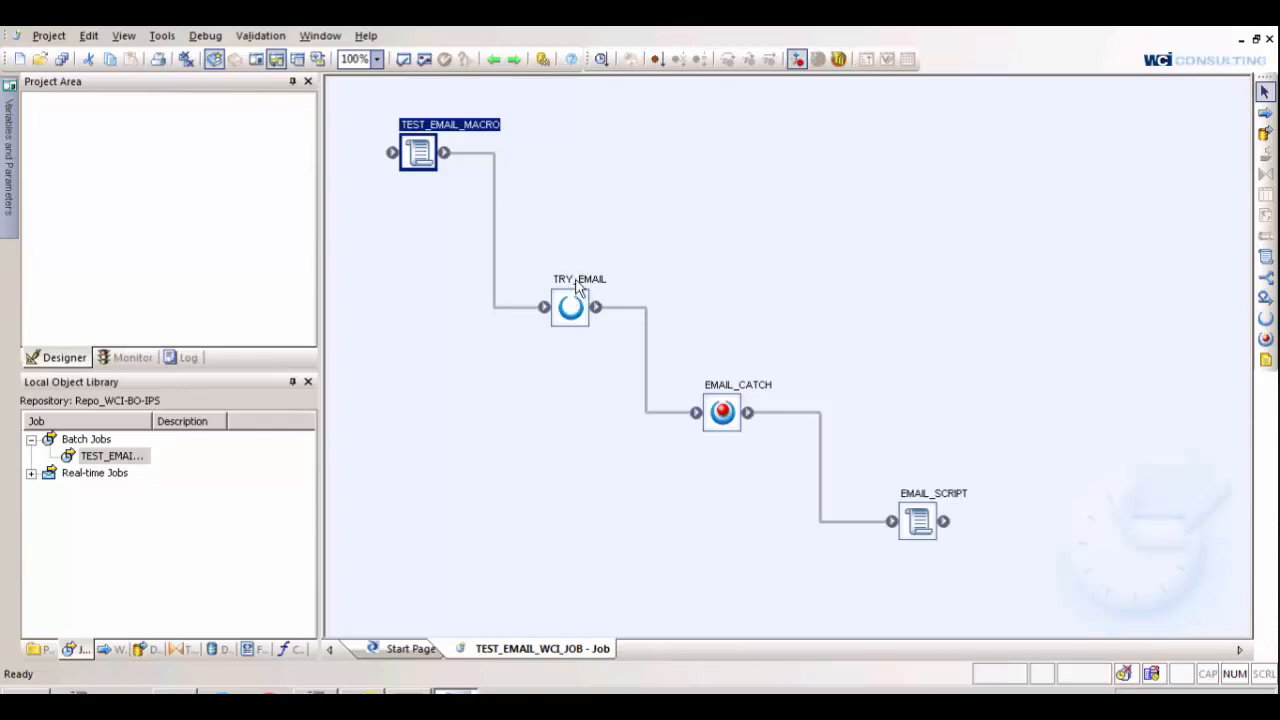
pyautogui.moveTo(724, 400)
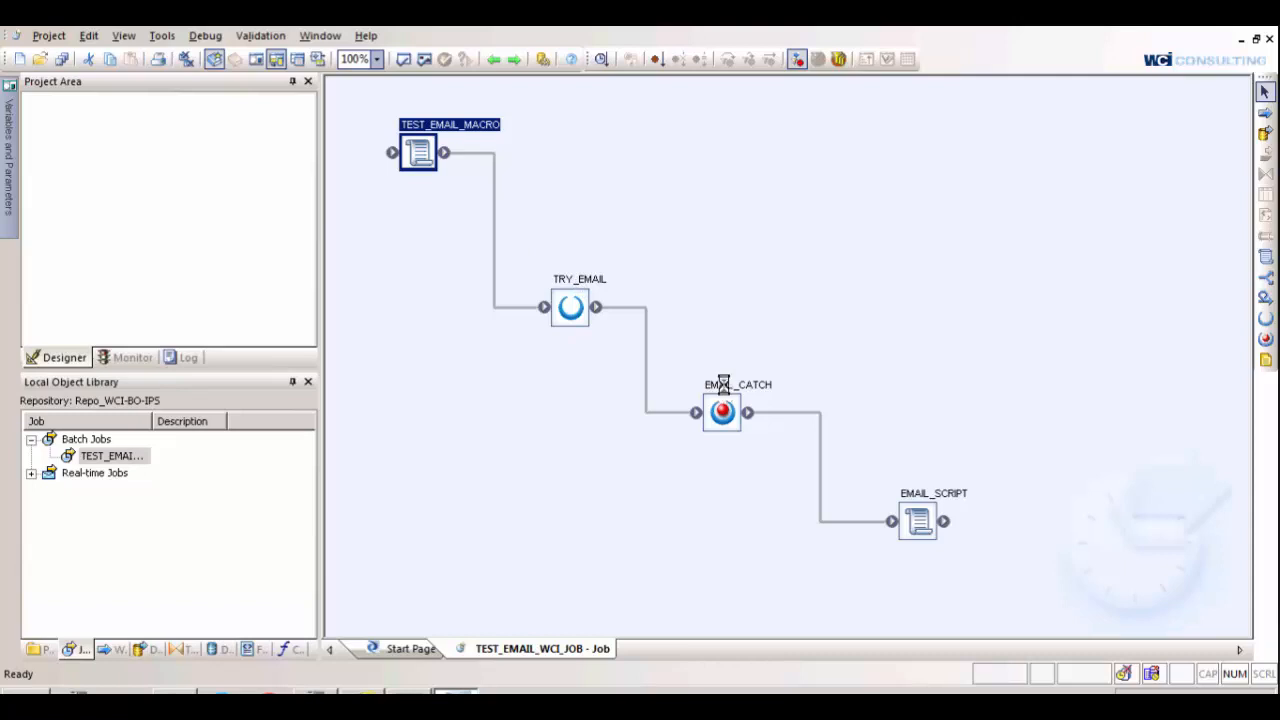
pyautogui.doubleClick(720, 412)
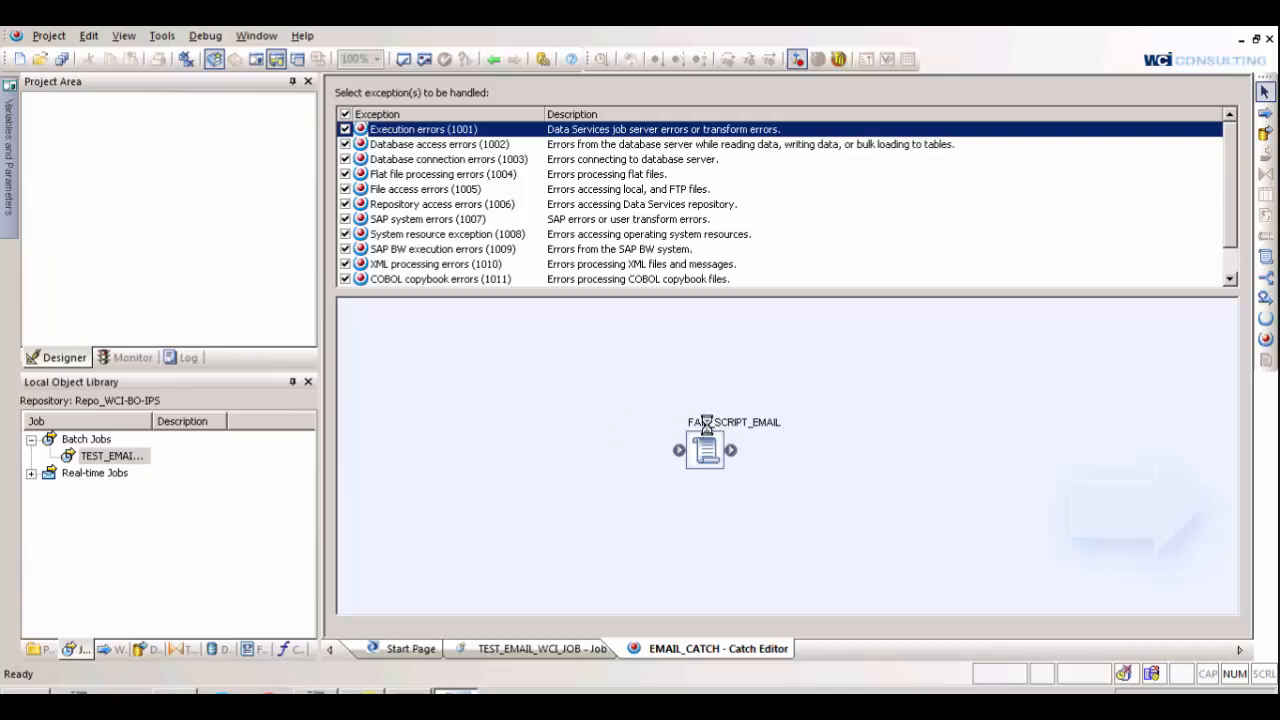
pyautogui.doubleClick(704, 448)
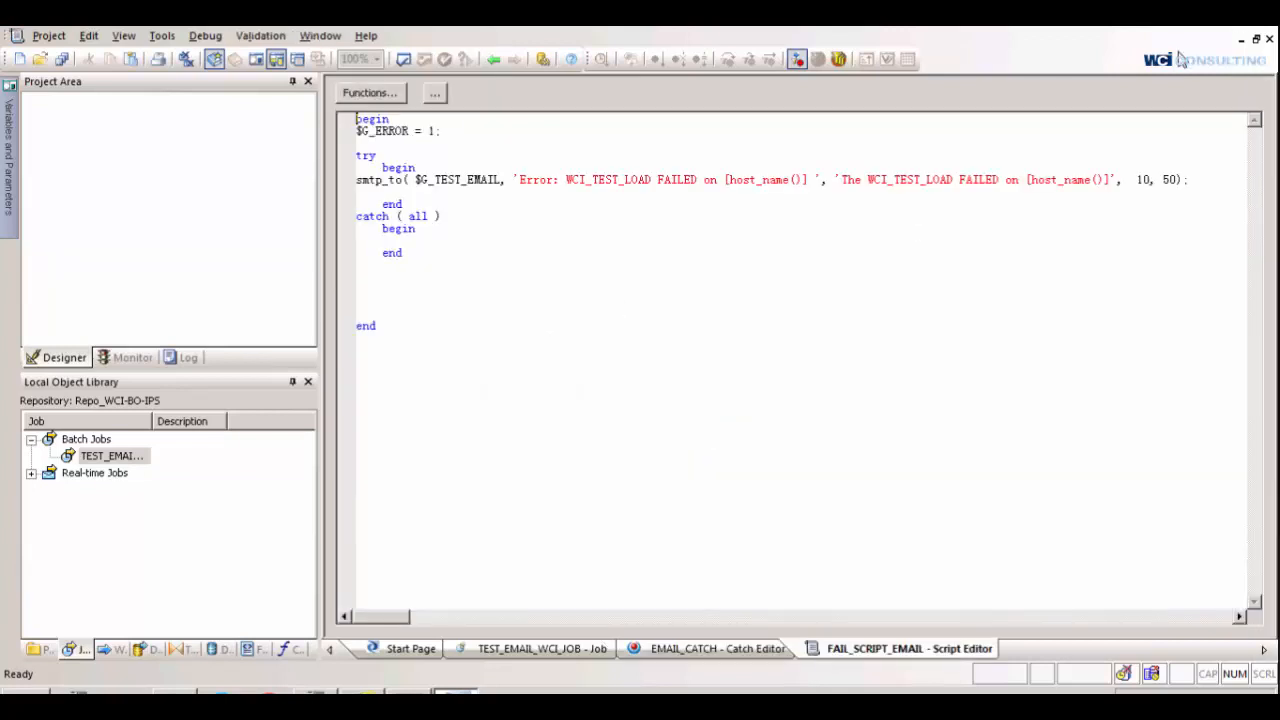
pyautogui.moveTo(1178, 160)
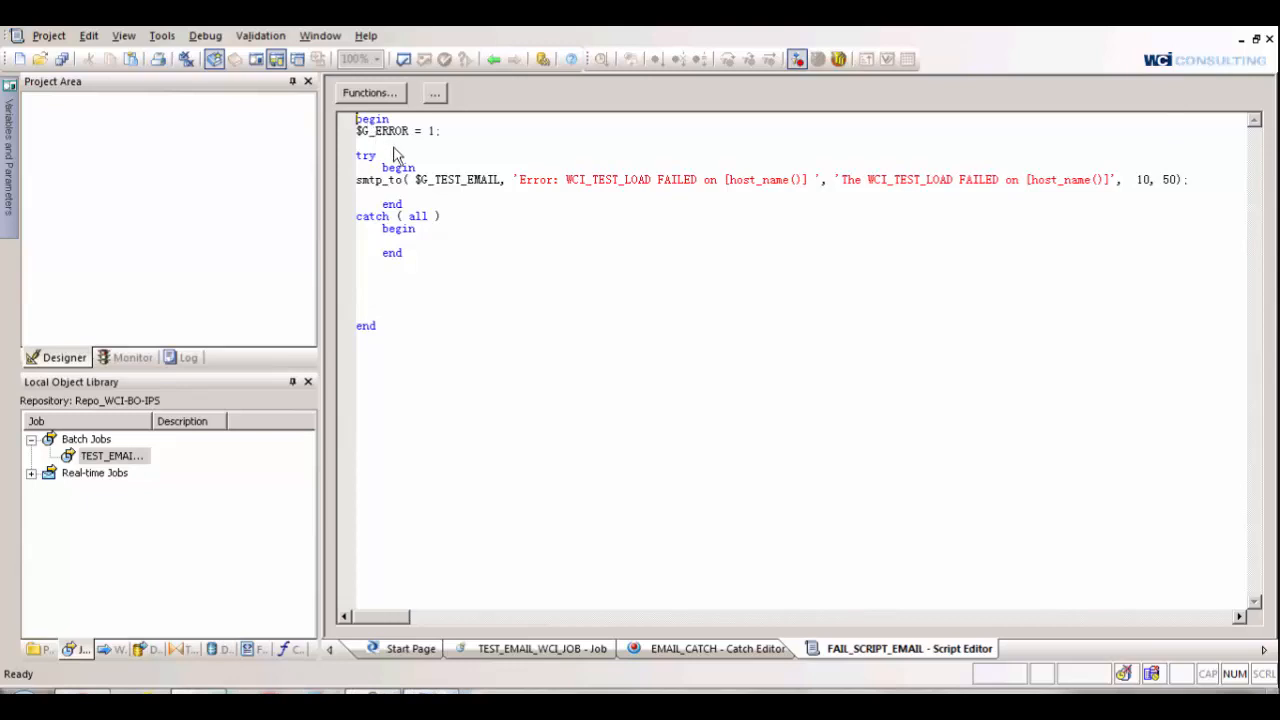
pyautogui.moveTo(364, 150)
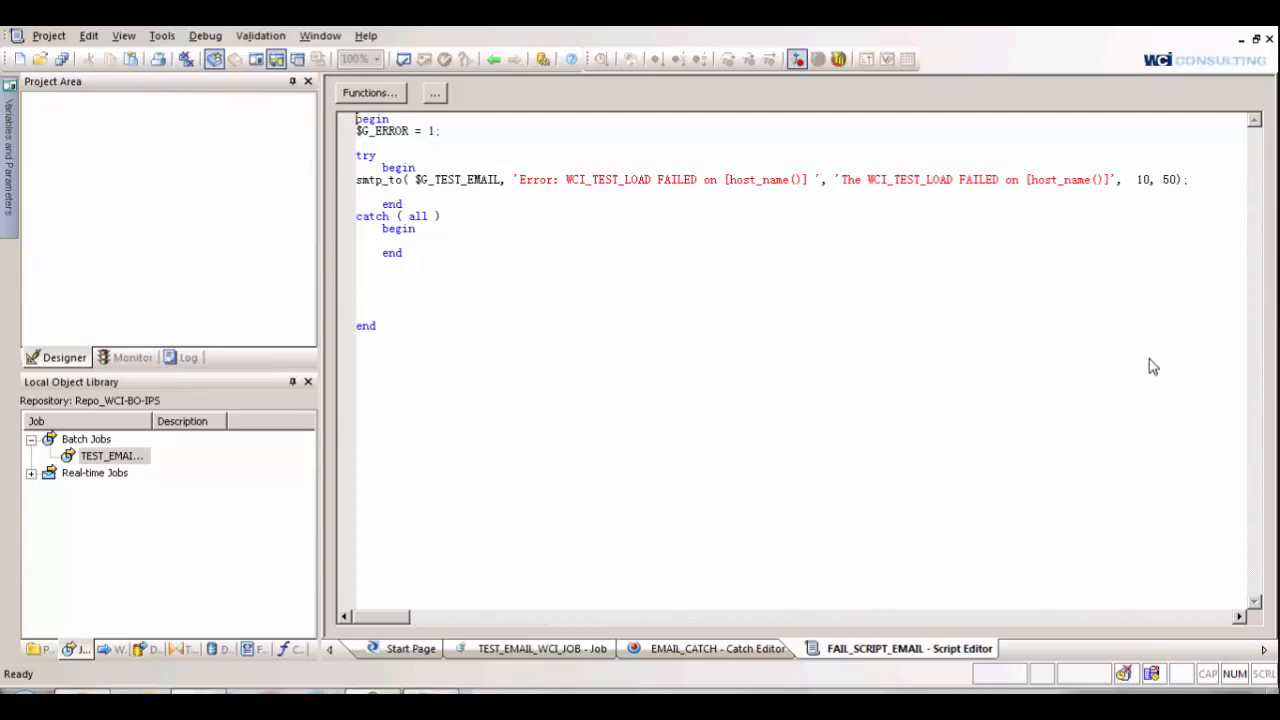
pyautogui.moveTo(1062, 458)
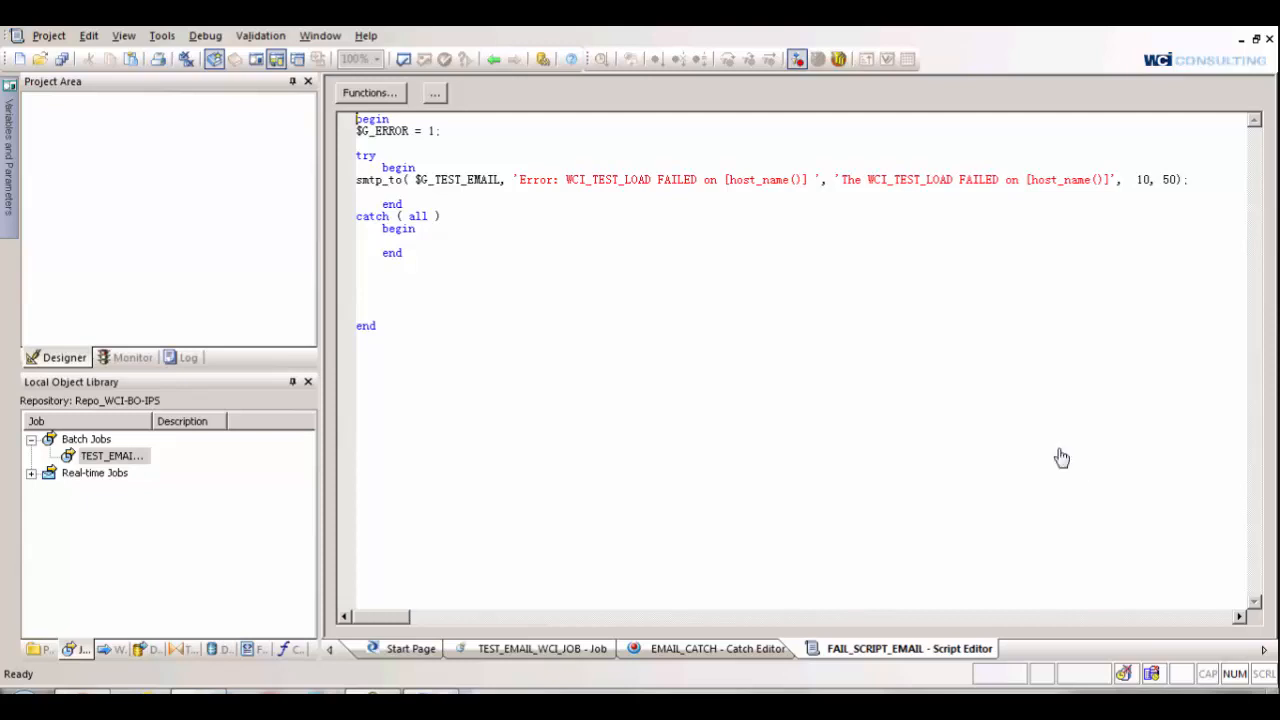
pyautogui.moveTo(1026, 438)
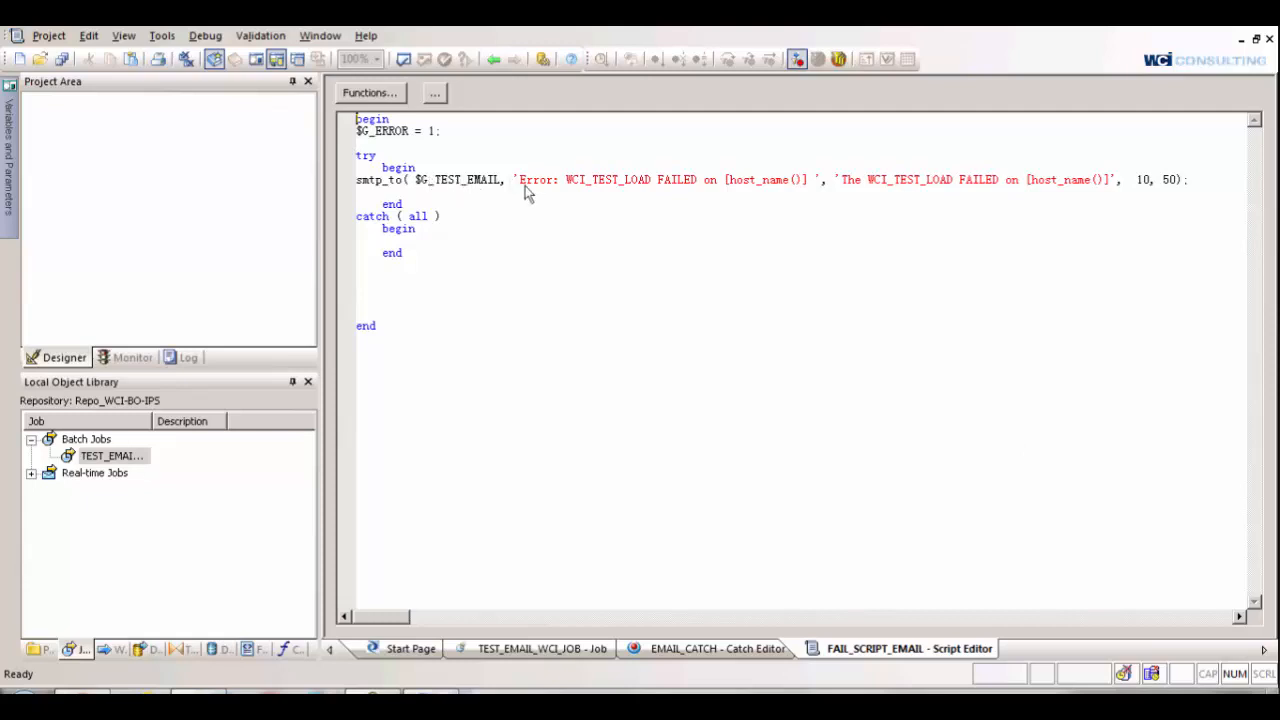
pyautogui.moveTo(588, 192)
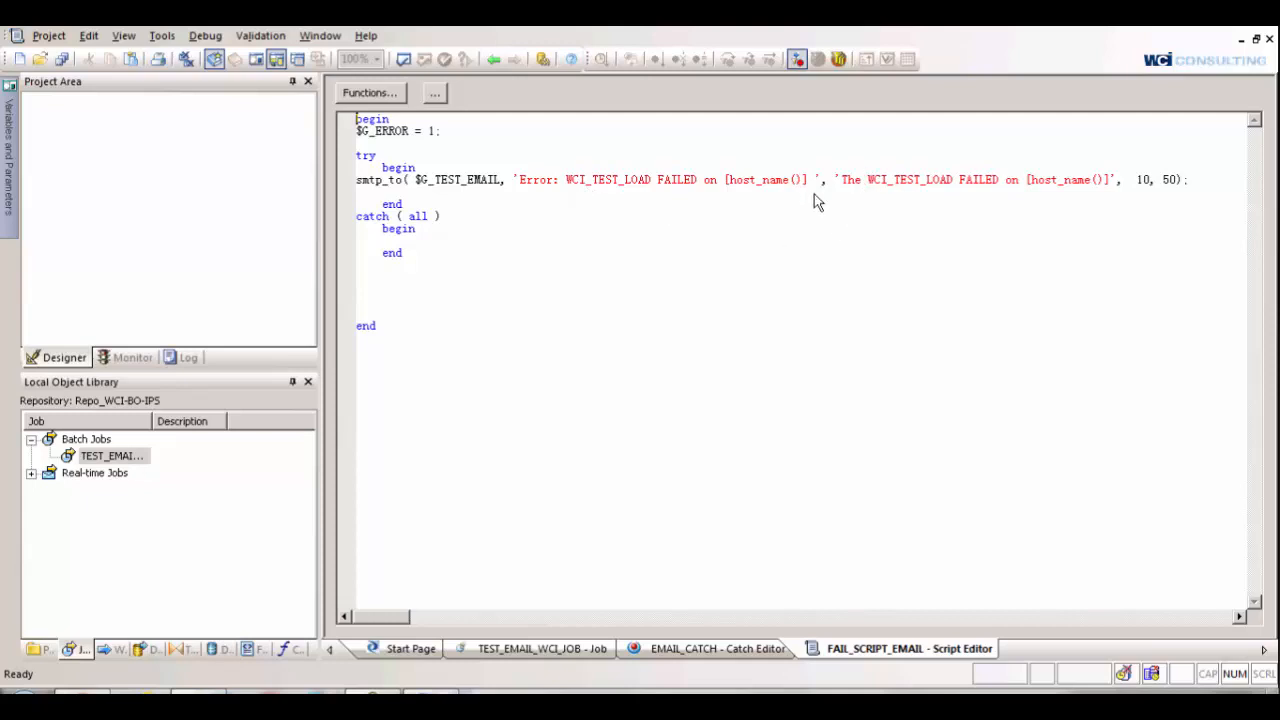
pyautogui.moveTo(368, 366)
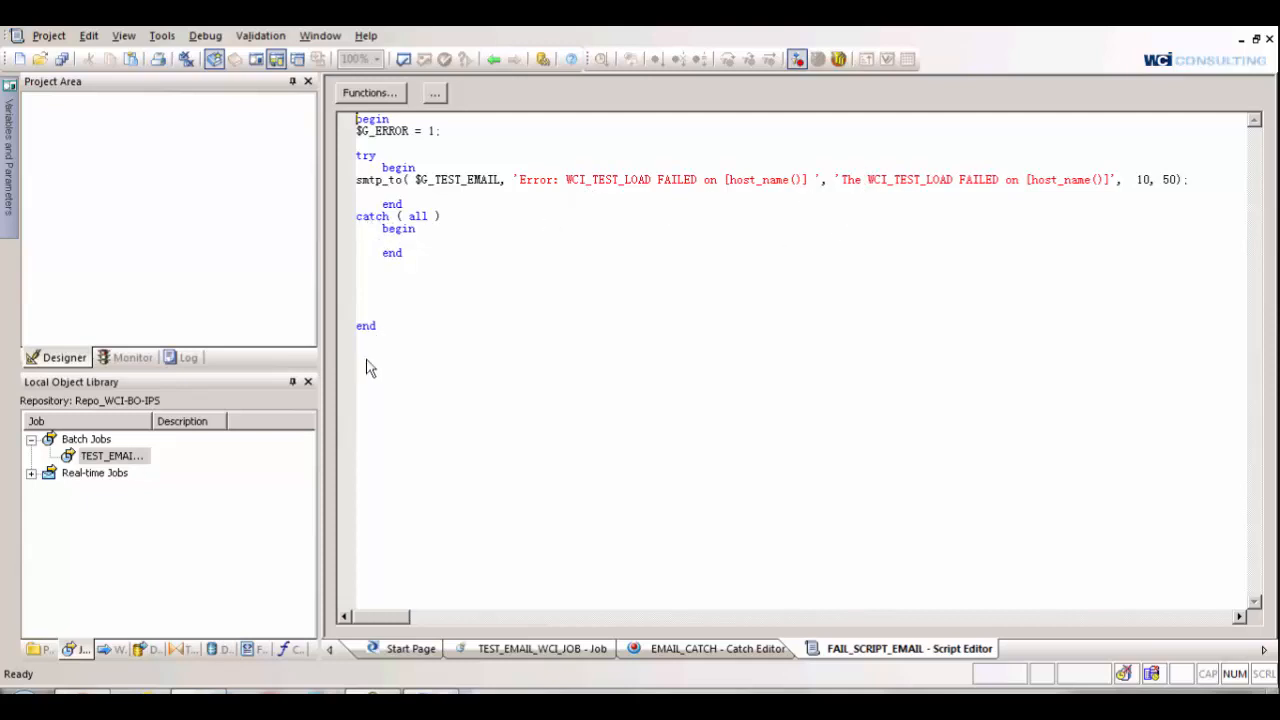
pyautogui.moveTo(404, 336)
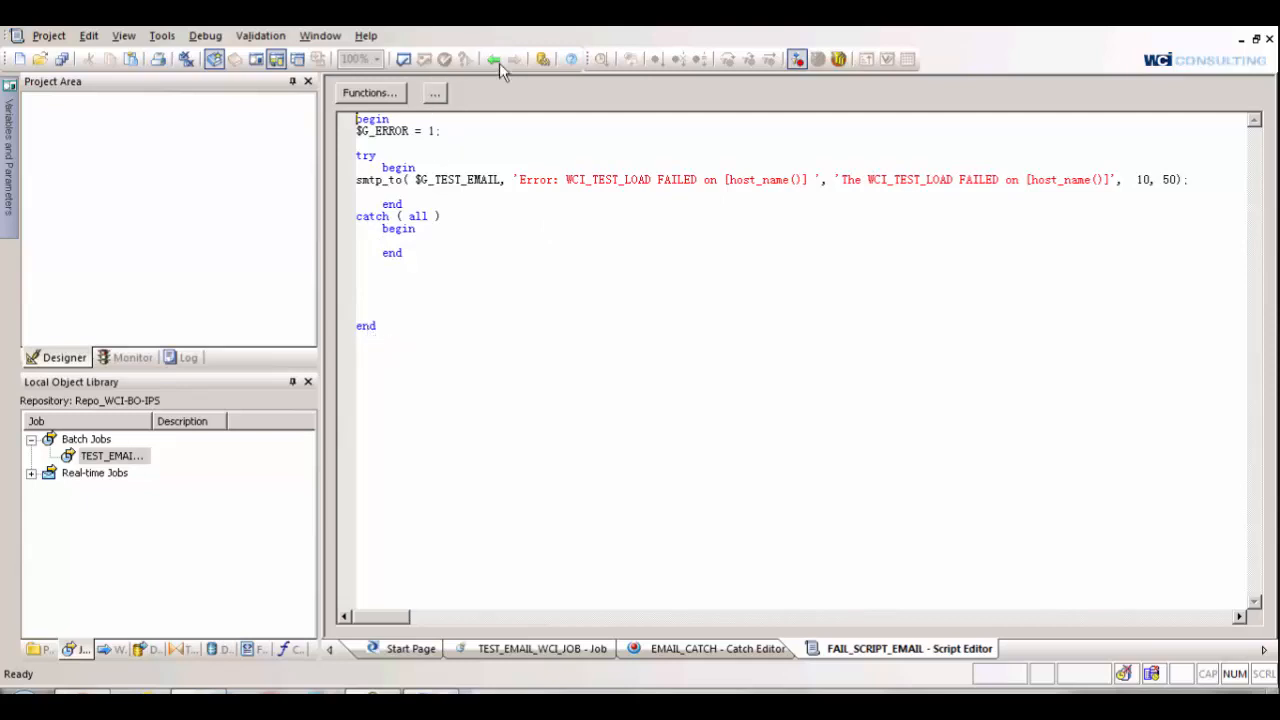
pyautogui.click(492, 60)
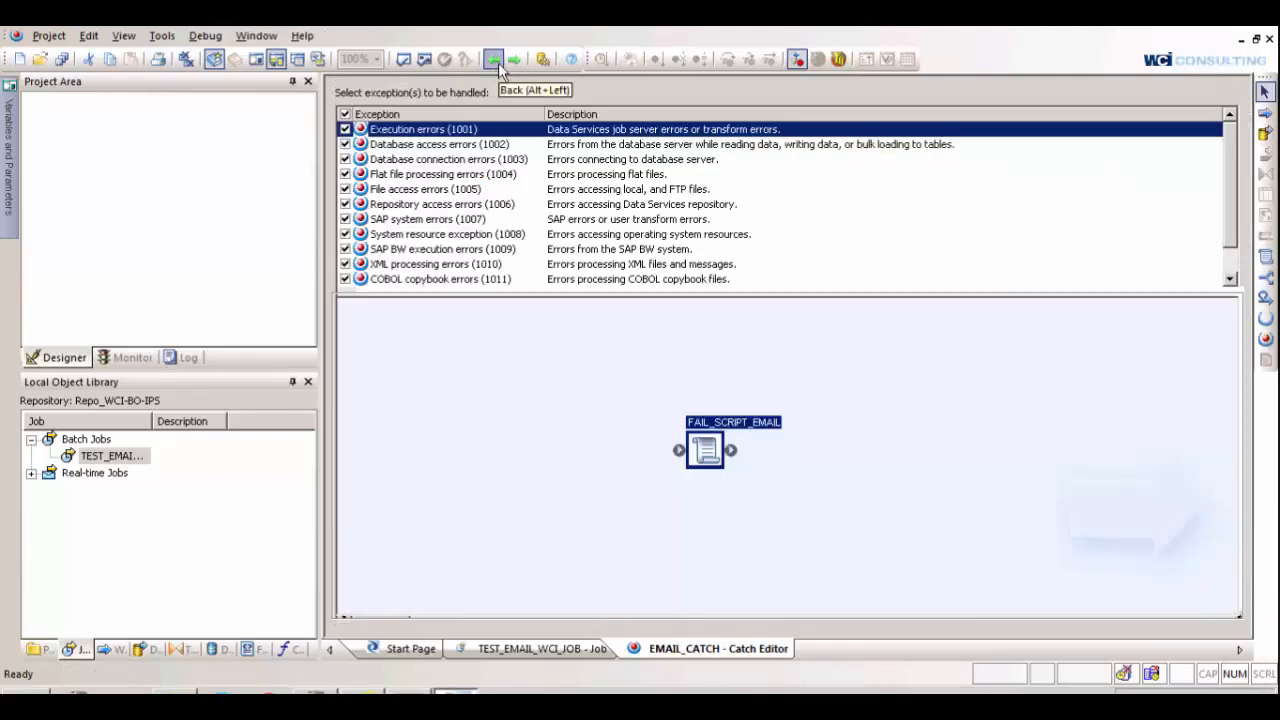
# Go back from the catch editor to the TEST_EMAIL_WCI_JOB workflow diagram
pyautogui.click(492, 60)
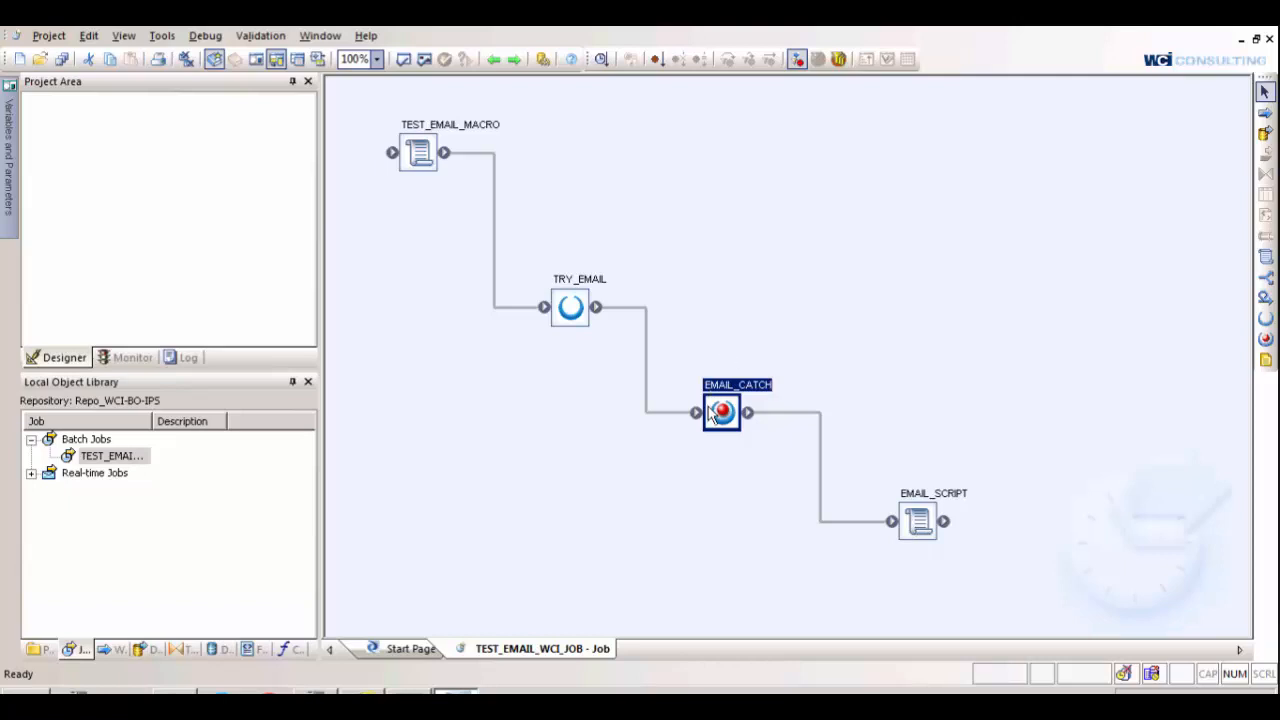
pyautogui.moveTo(924, 508)
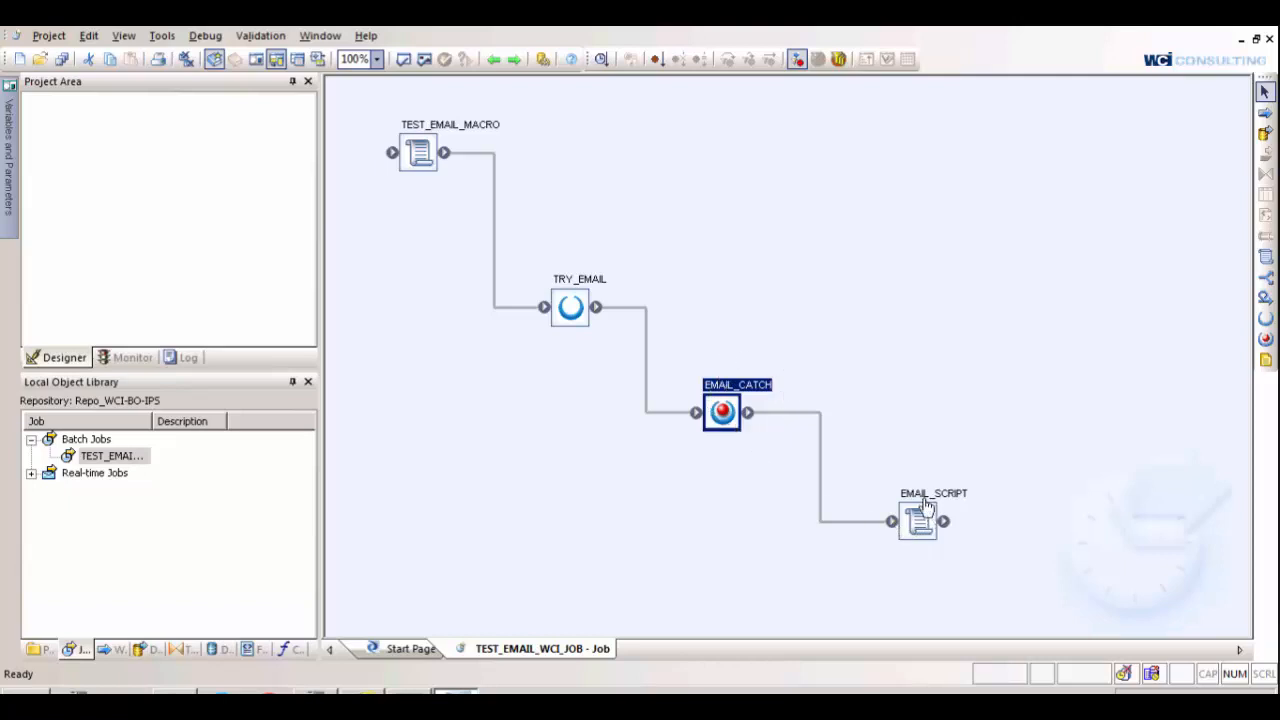
pyautogui.moveTo(920, 508)
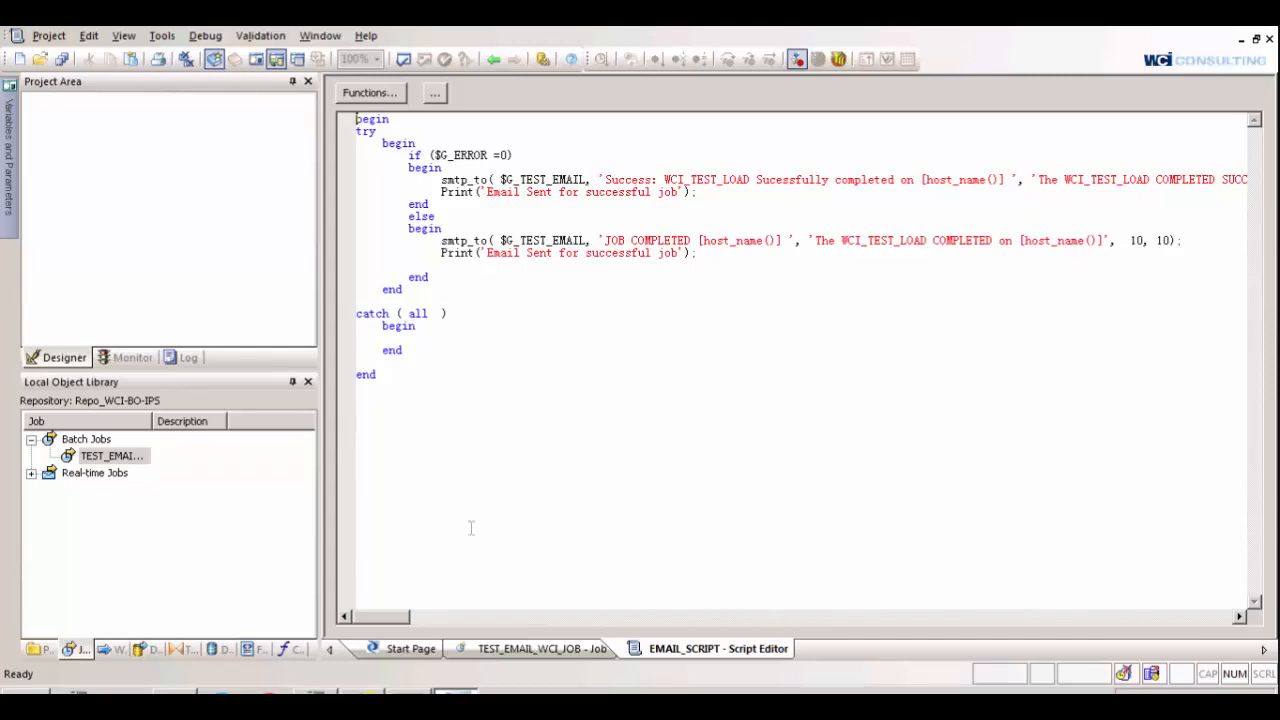
pyautogui.hscroll(3)
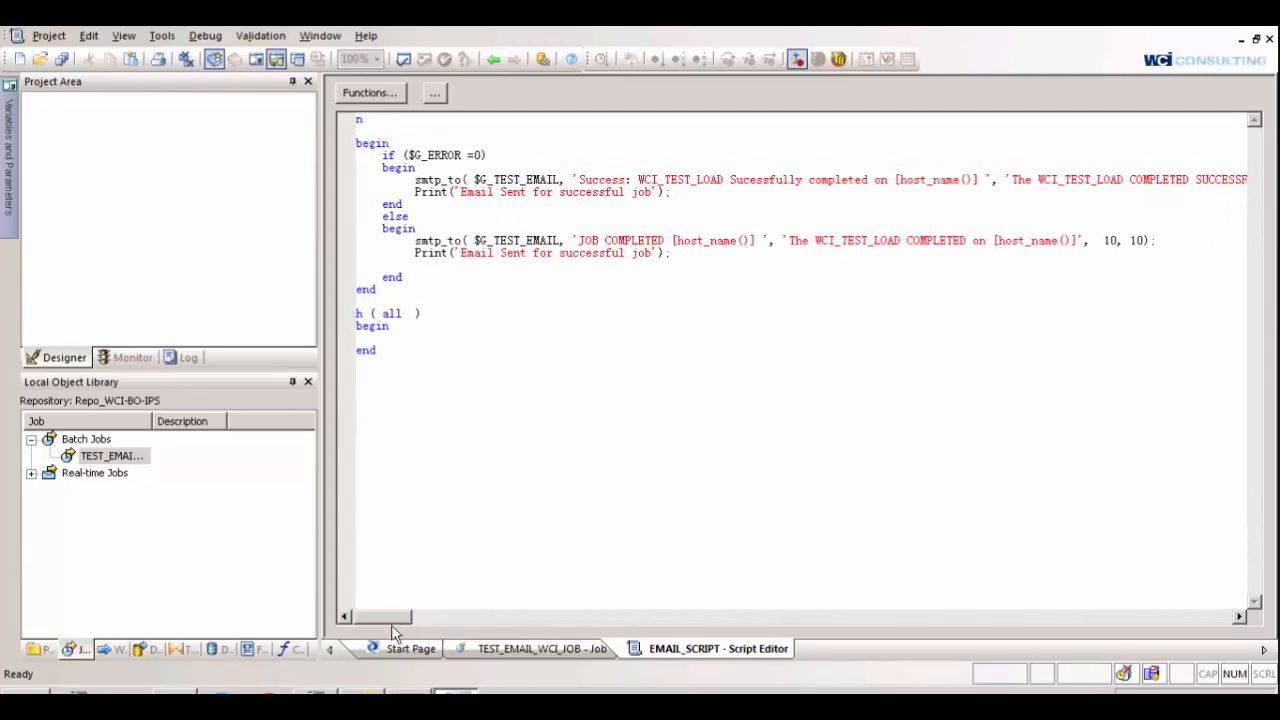
pyautogui.hscroll(3)
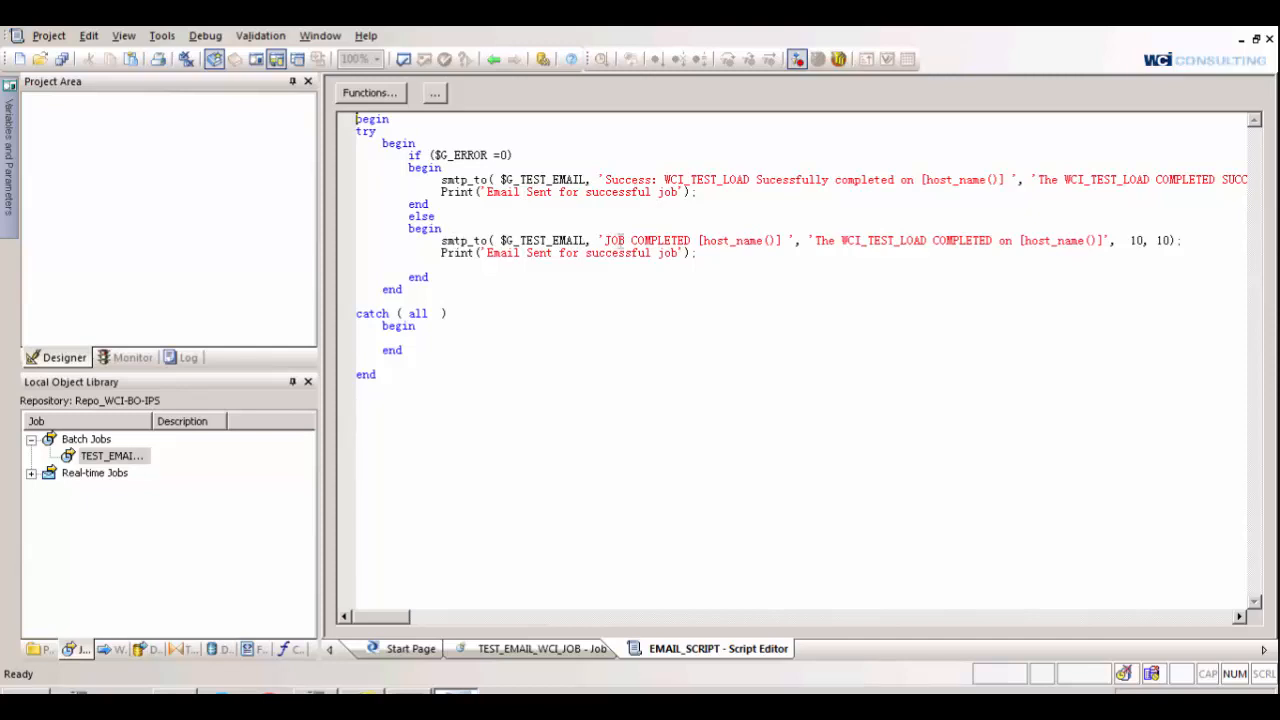
pyautogui.moveTo(470, 384)
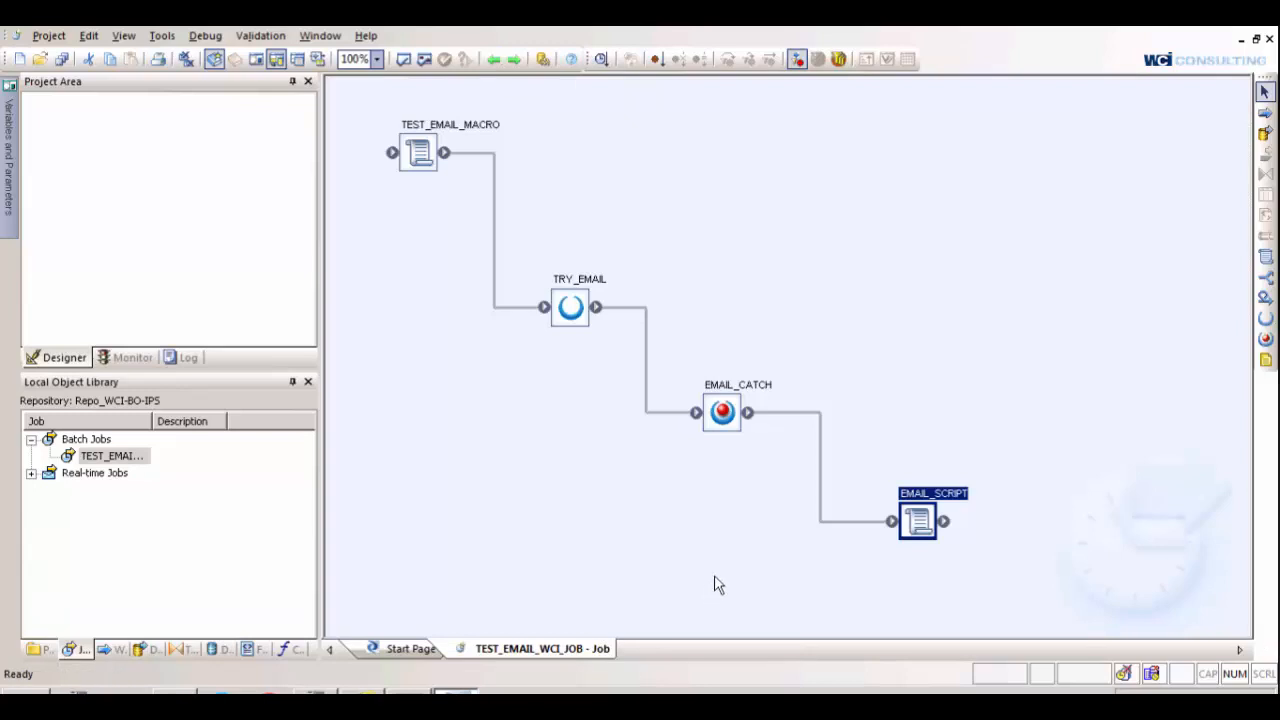
pyautogui.moveTo(720, 576)
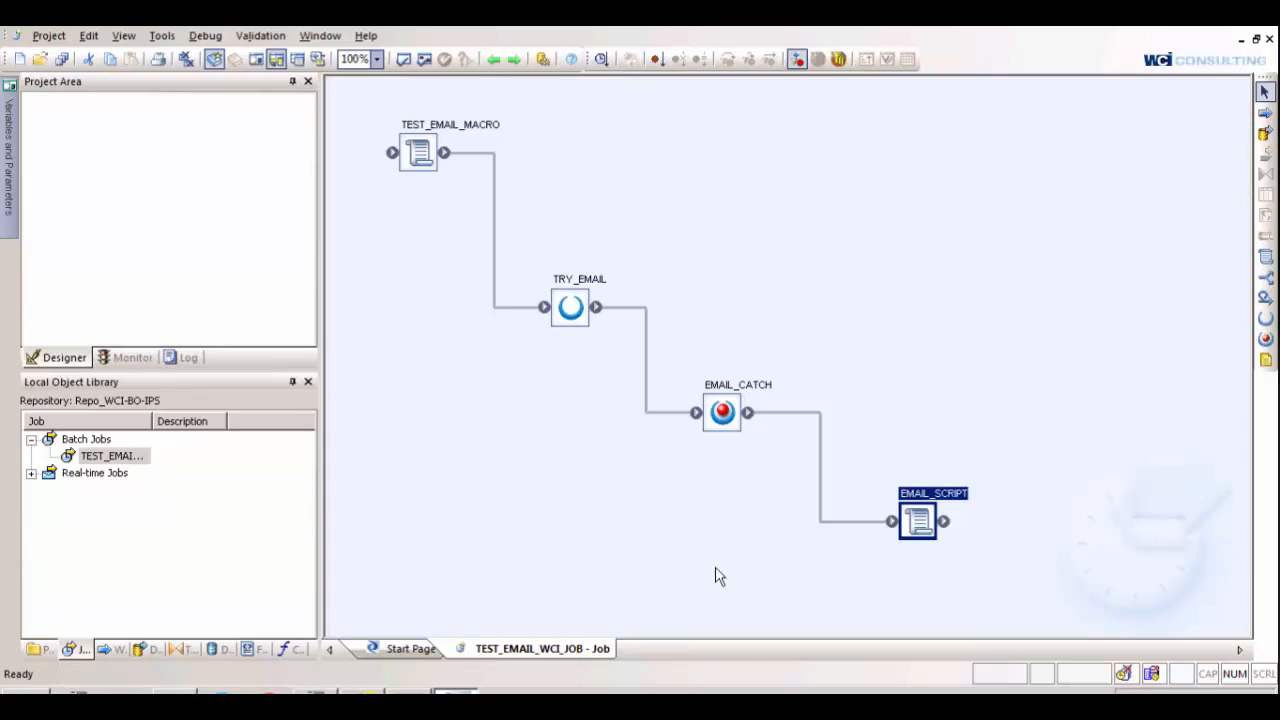
pyautogui.moveTo(710, 568)
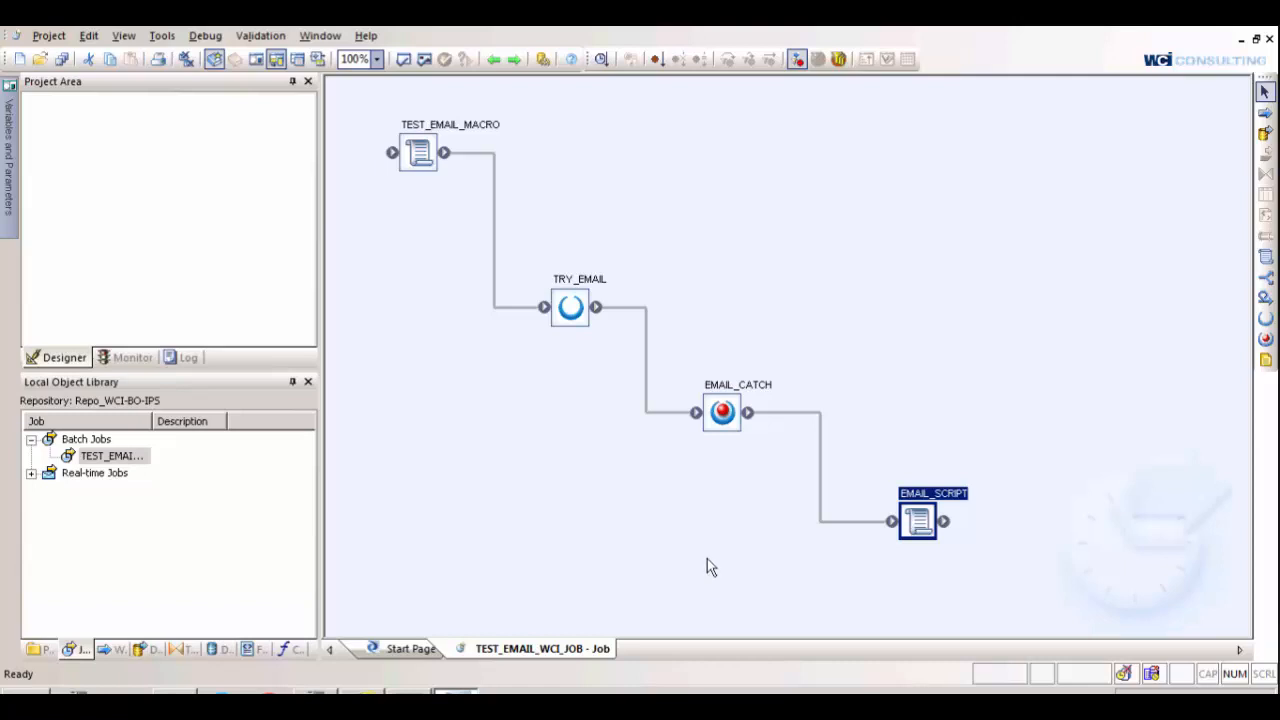
pyautogui.moveTo(688, 520)
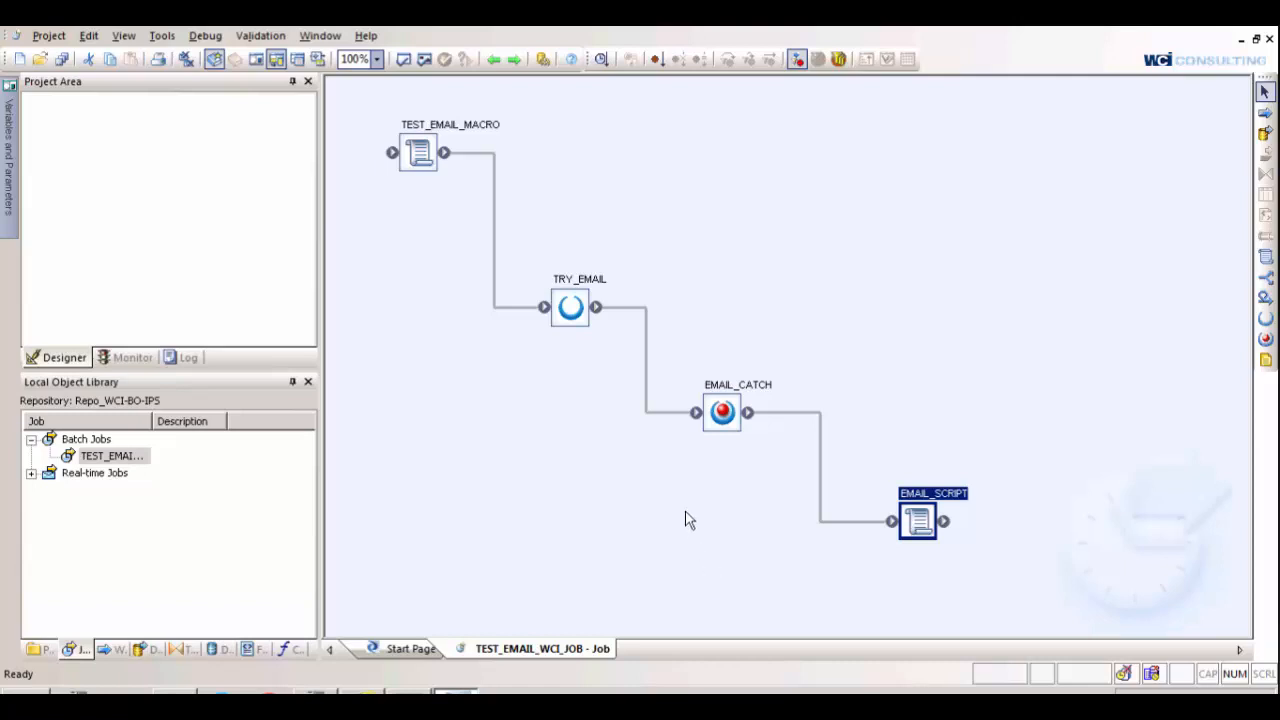
pyautogui.moveTo(670, 520)
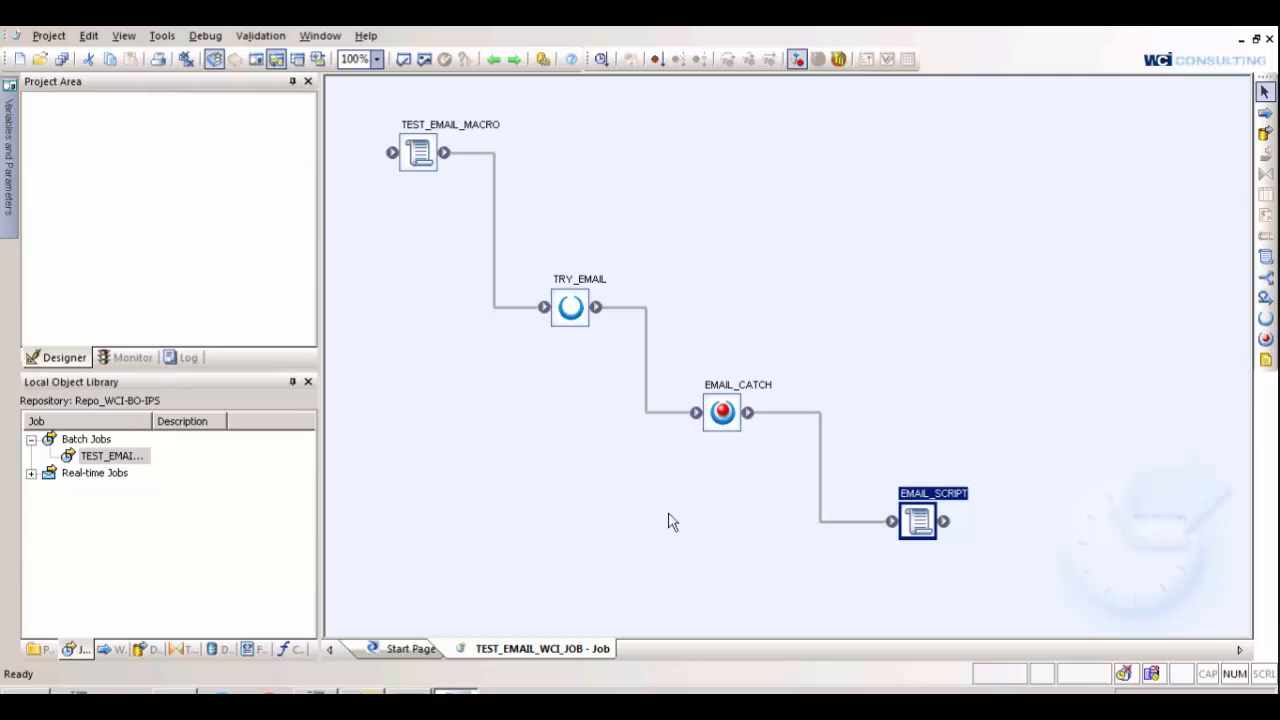
pyautogui.moveTo(648, 524)
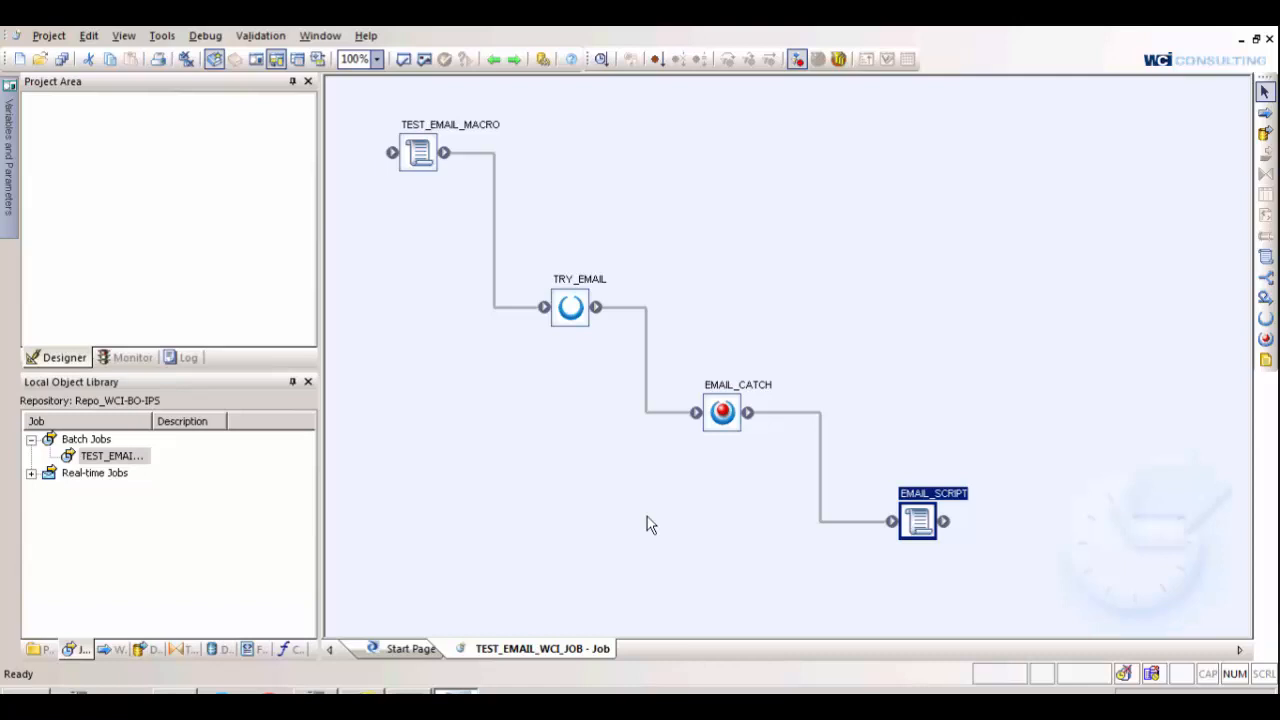
pyautogui.moveTo(1024, 444)
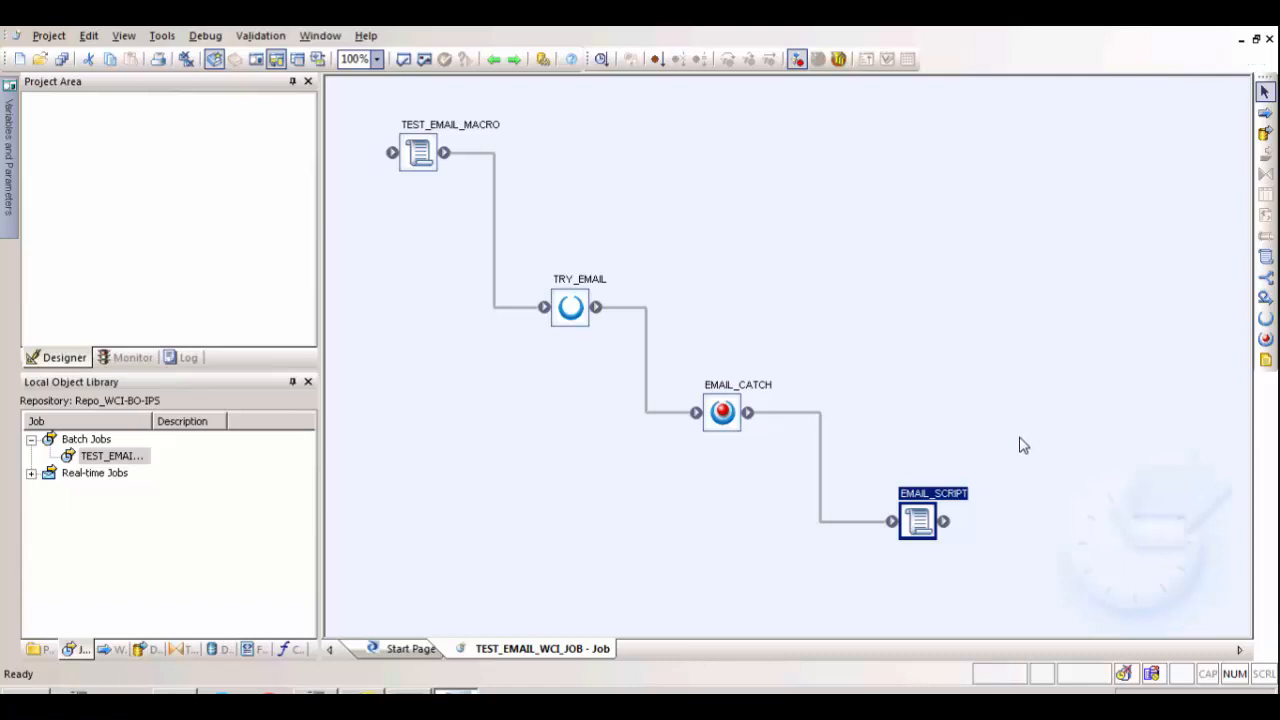